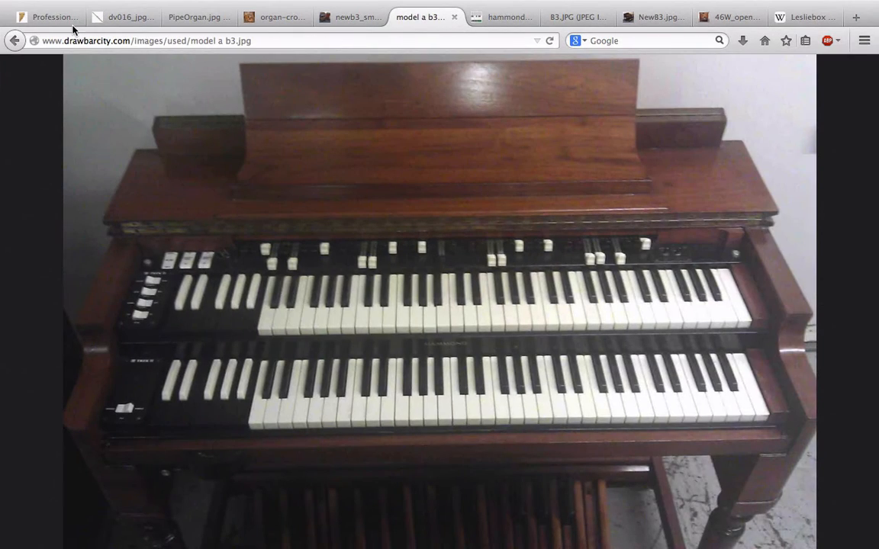
# Switch Firefox to the Professional_Pan_flute.jpg tab showing the bamboo pan flute
pyautogui.click(49, 14)
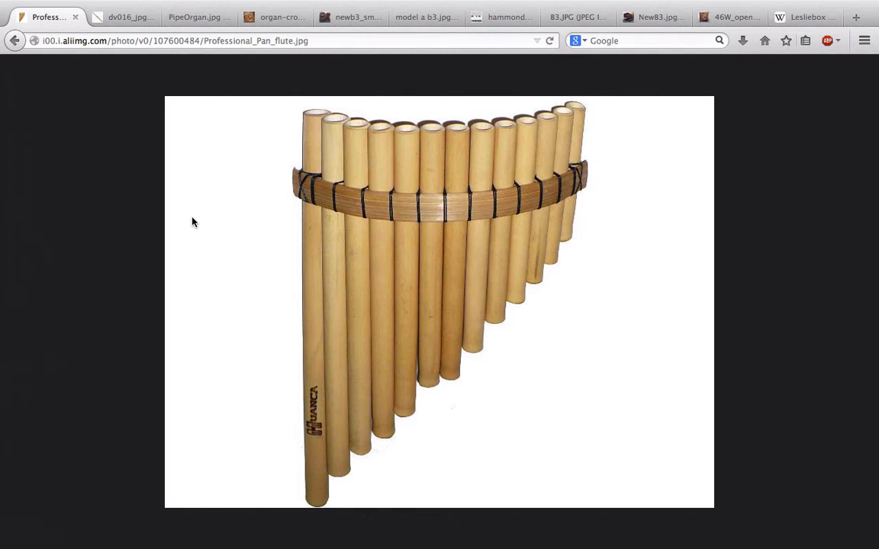
pyautogui.moveTo(305, 116)
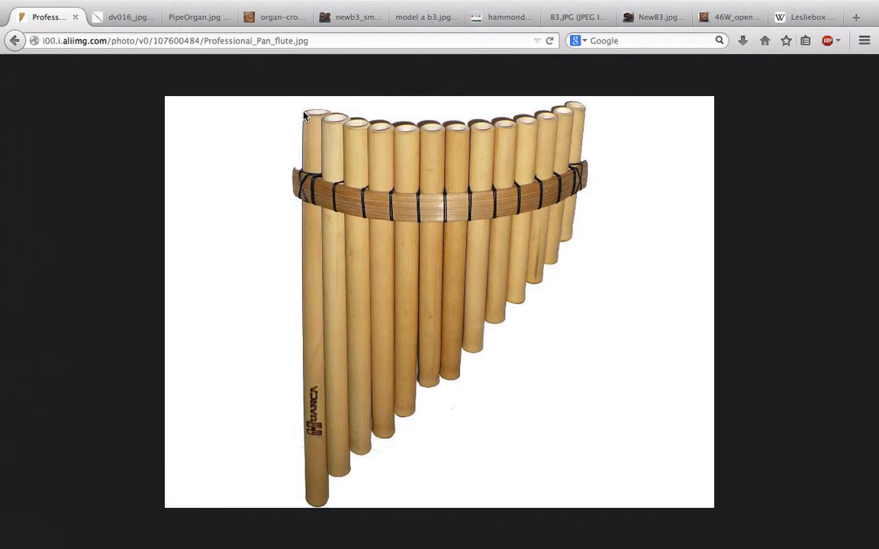
pyautogui.moveTo(264, 122)
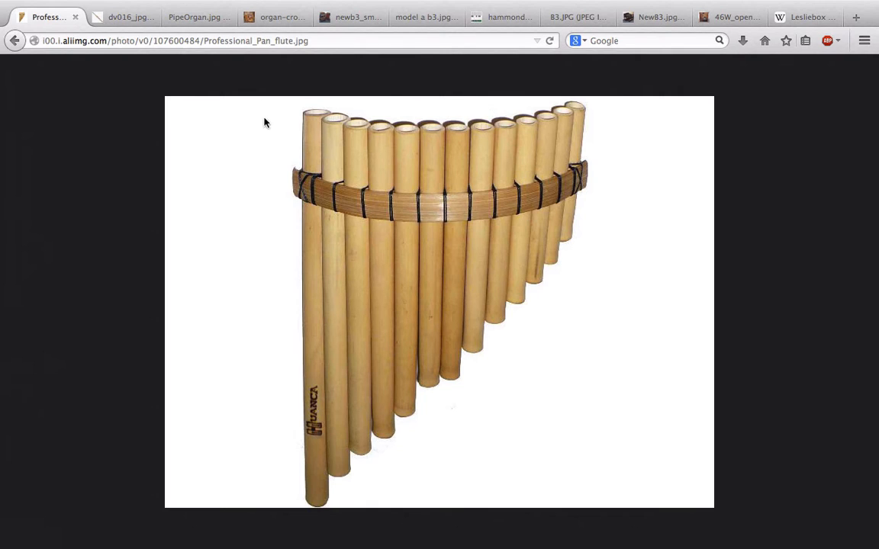
pyautogui.moveTo(286, 110)
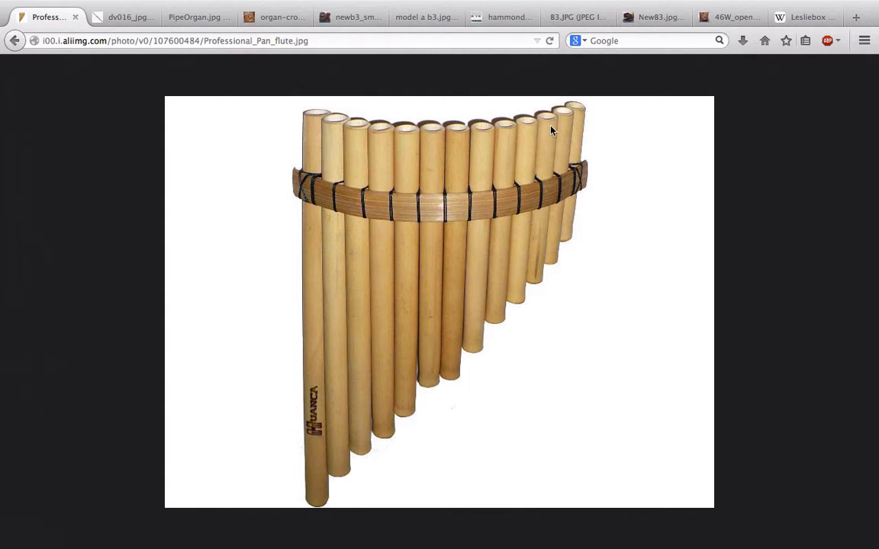
pyautogui.moveTo(579, 110)
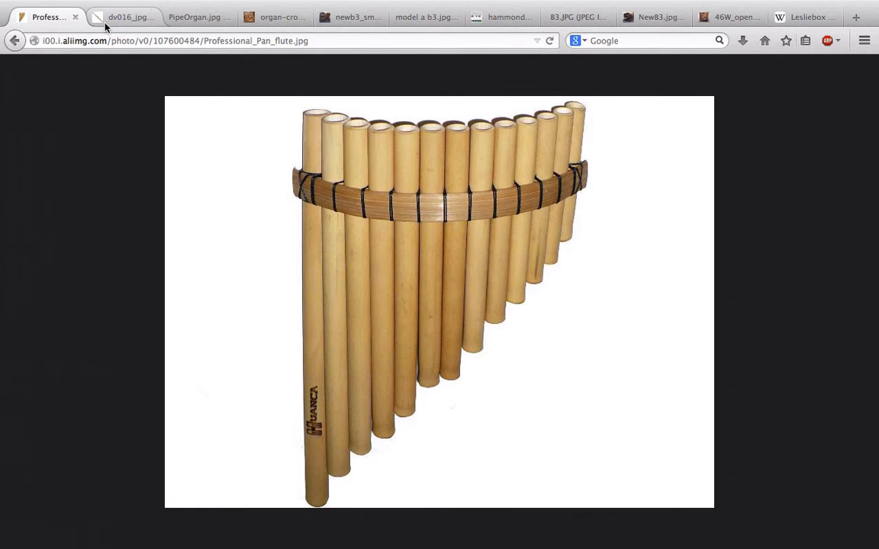
# Show the silver concert flute photo from the dv016_jpg tab
pyautogui.click(122, 17)
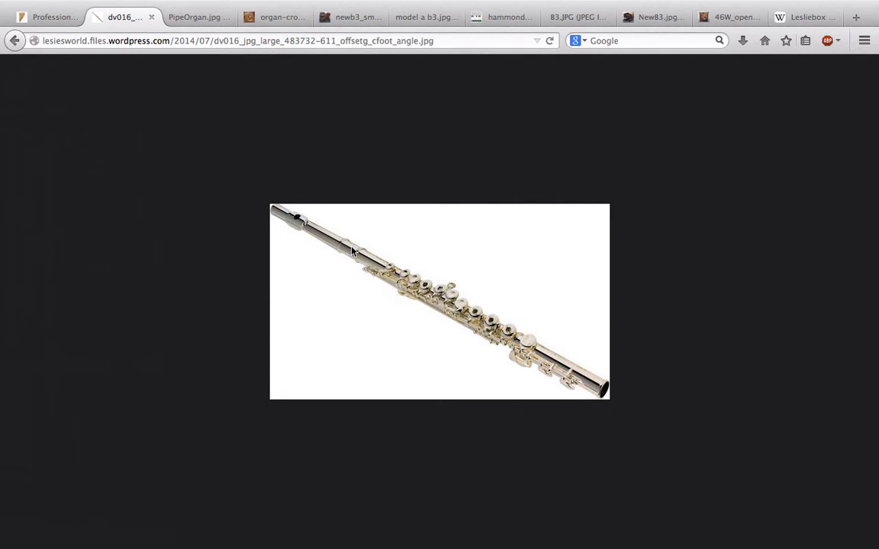
pyautogui.moveTo(370, 266)
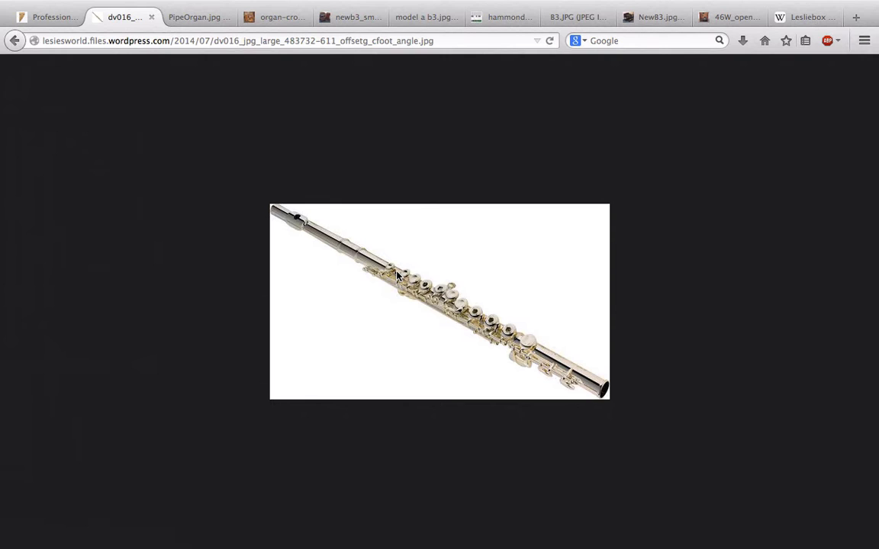
pyautogui.moveTo(297, 222)
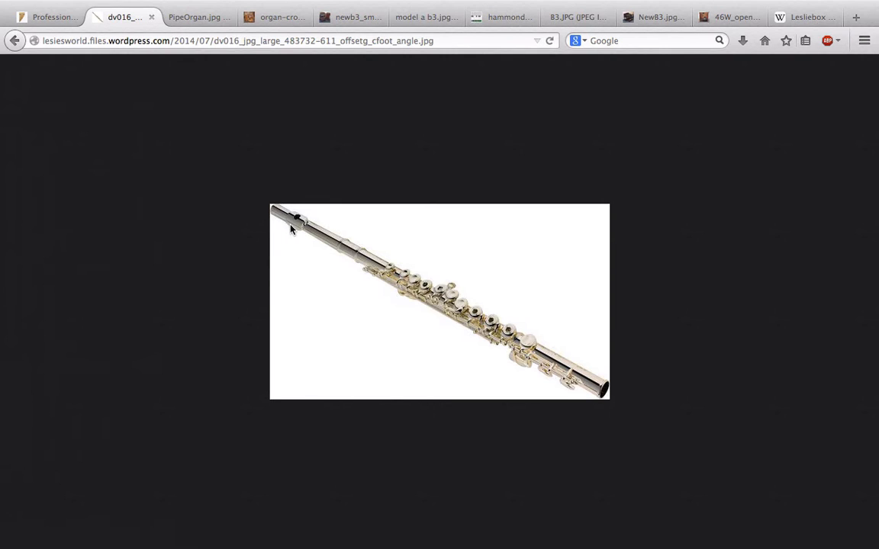
pyautogui.moveTo(501, 351)
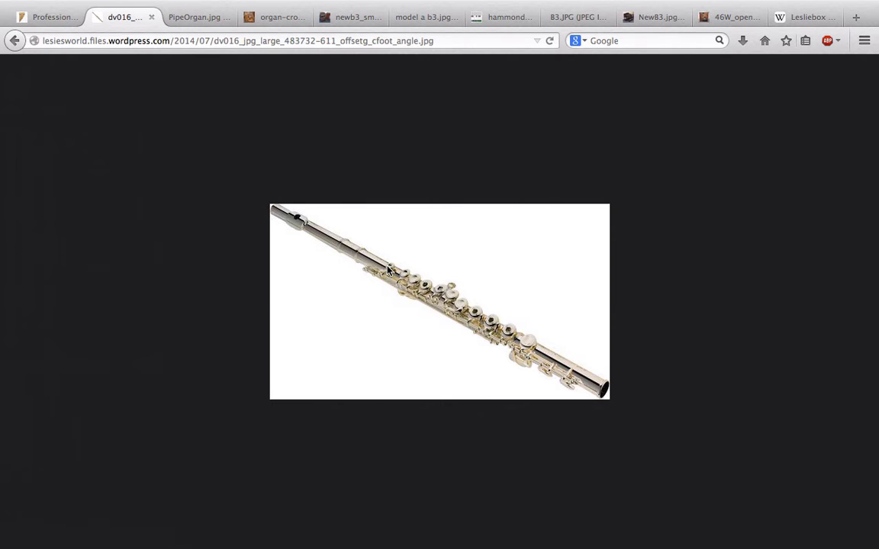
pyautogui.moveTo(209, 18)
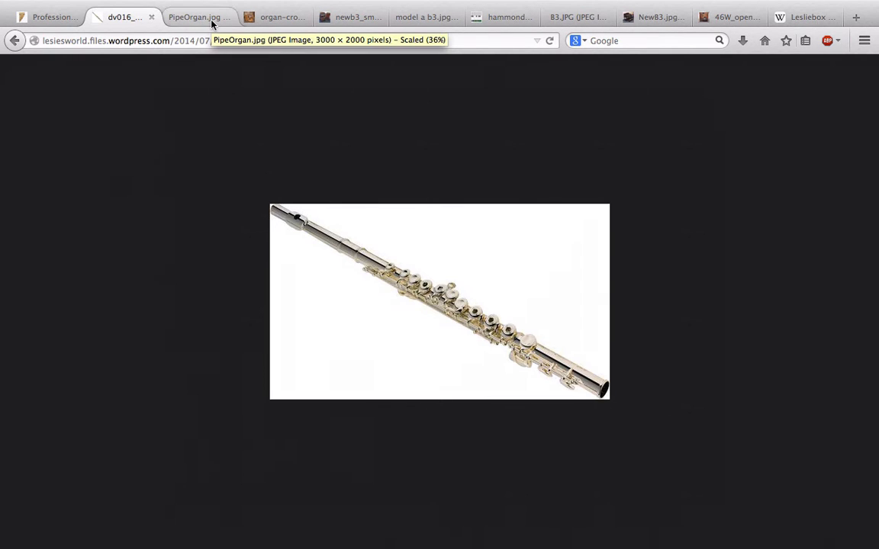
# Switch to the PipeOrgan.jpg tab to view the pipe organ photo
pyautogui.click(197, 15)
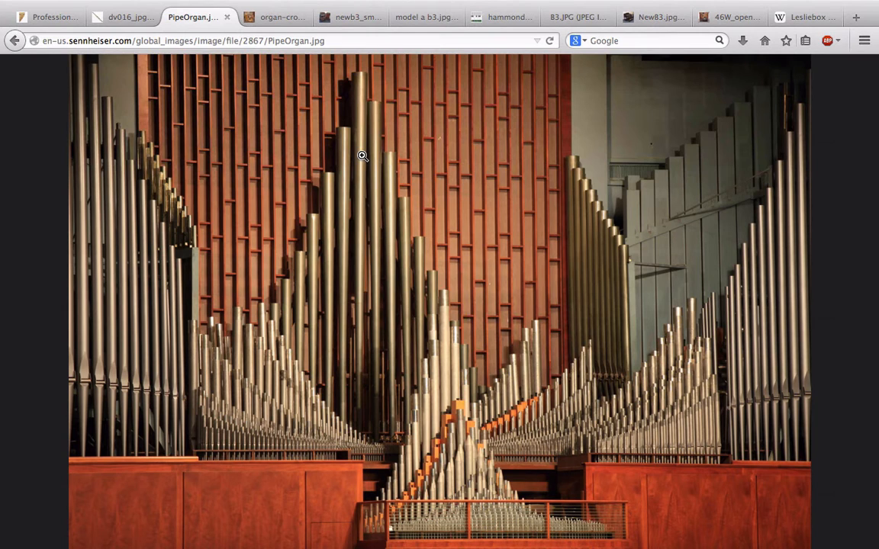
pyautogui.moveTo(212, 75)
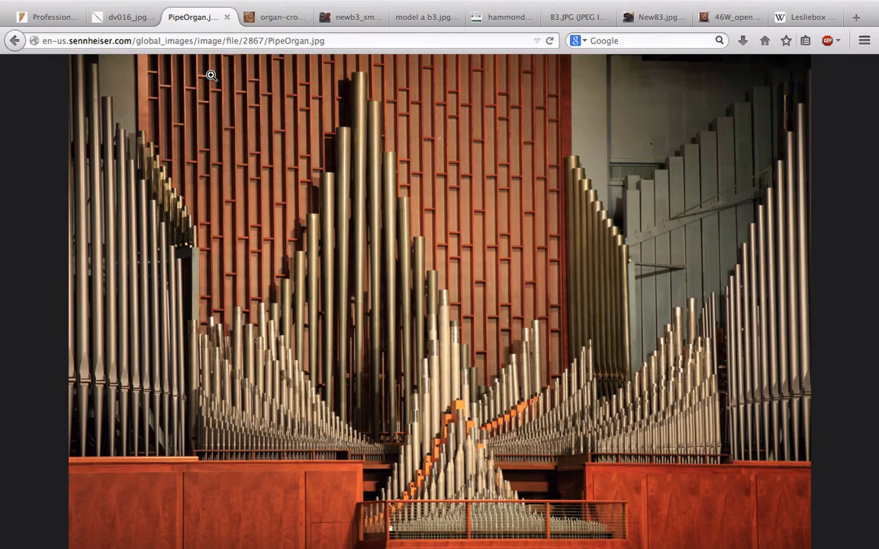
pyautogui.moveTo(210, 82)
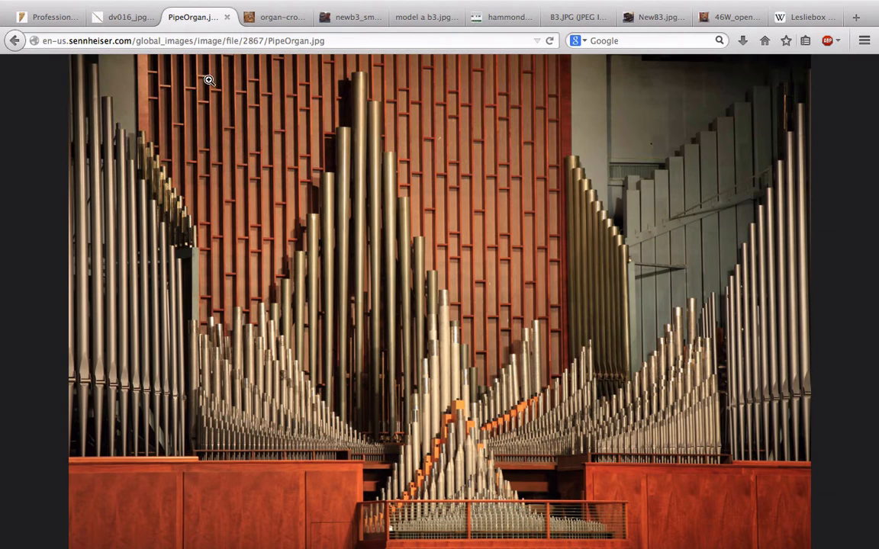
pyautogui.moveTo(426, 327)
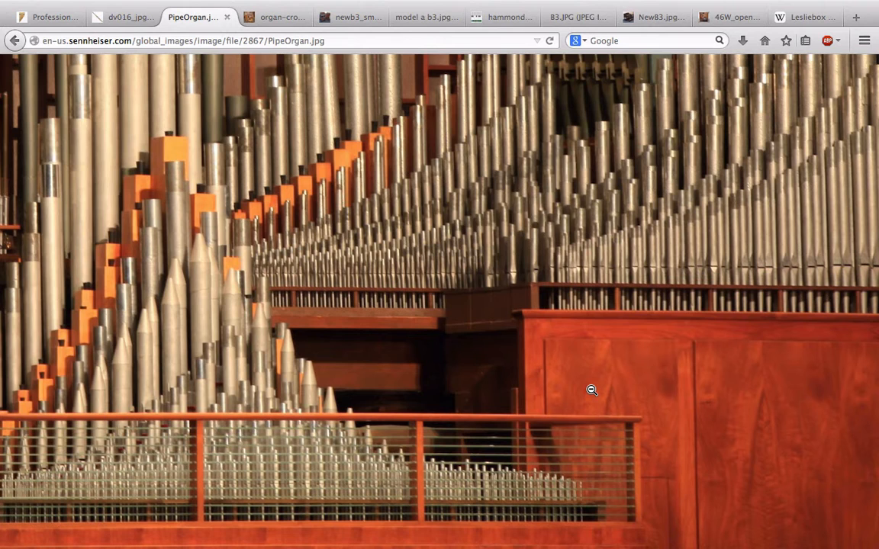
# Zoom the enlarged pipe organ photo back out to fit the window
pyautogui.click(590, 390)
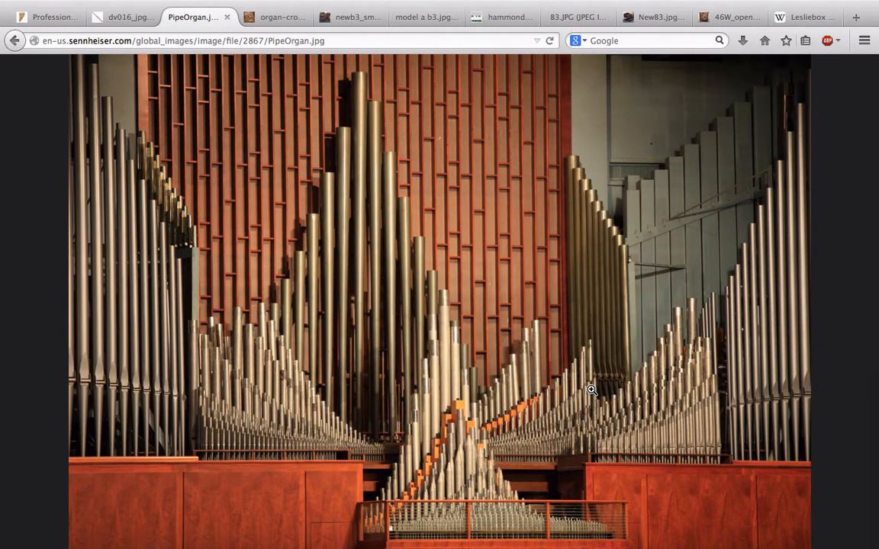
pyautogui.moveTo(548, 304)
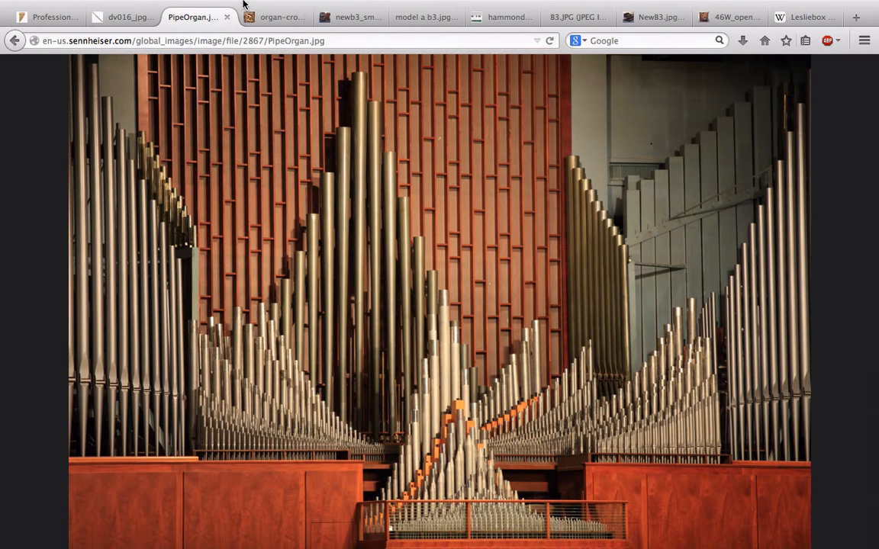
pyautogui.click(286, 17)
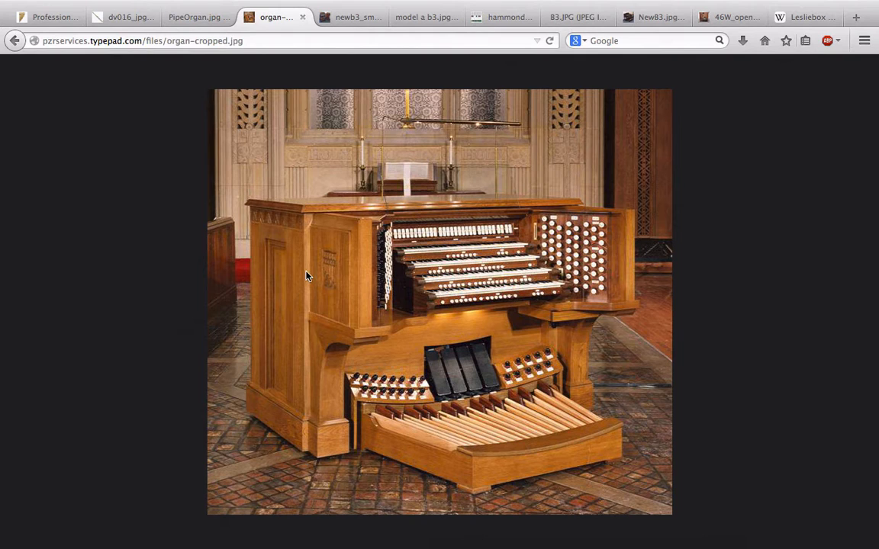
pyautogui.moveTo(484, 290)
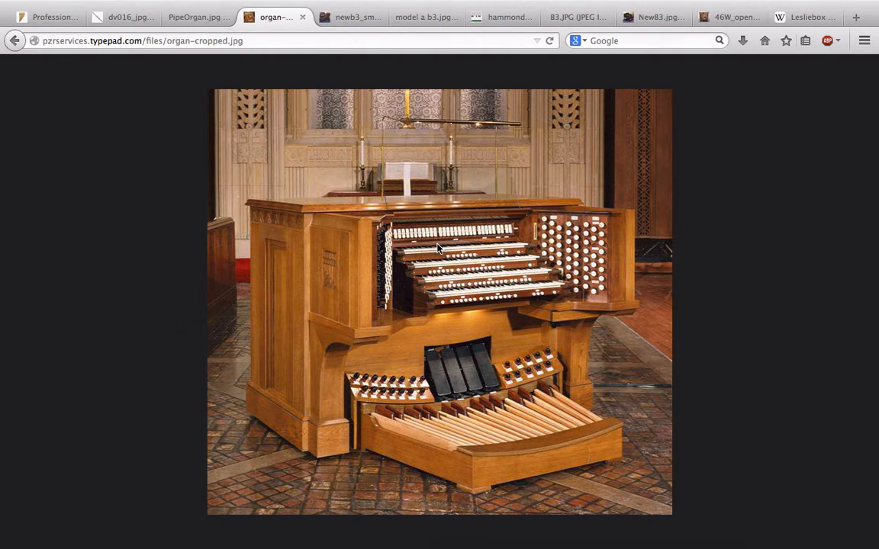
pyautogui.moveTo(442, 267)
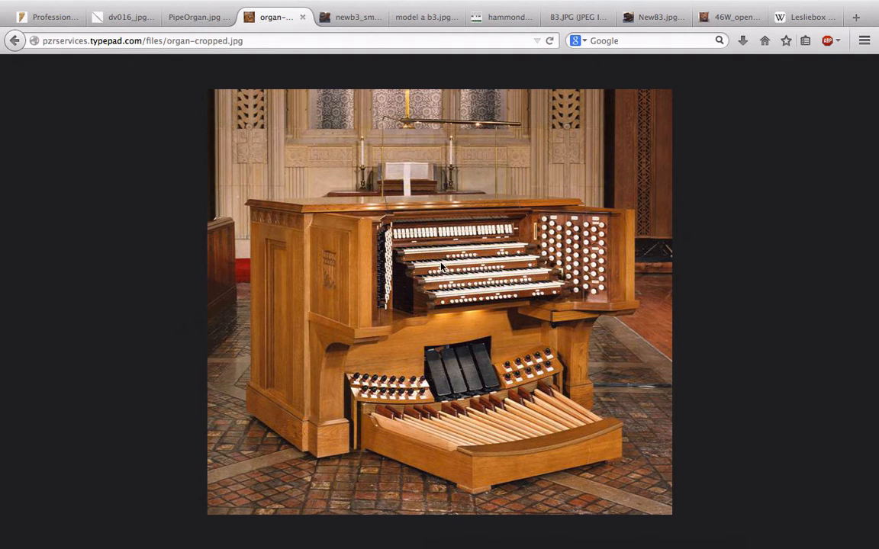
pyautogui.moveTo(452, 295)
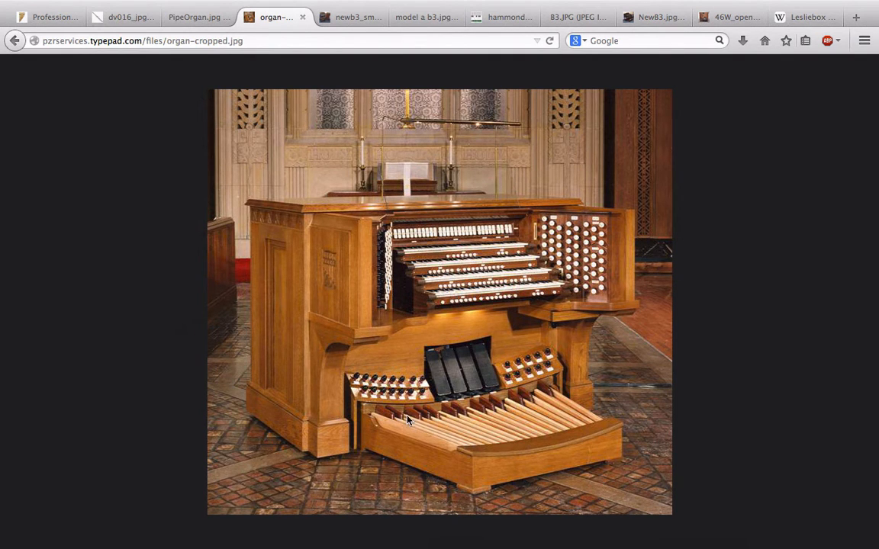
pyautogui.moveTo(550, 412)
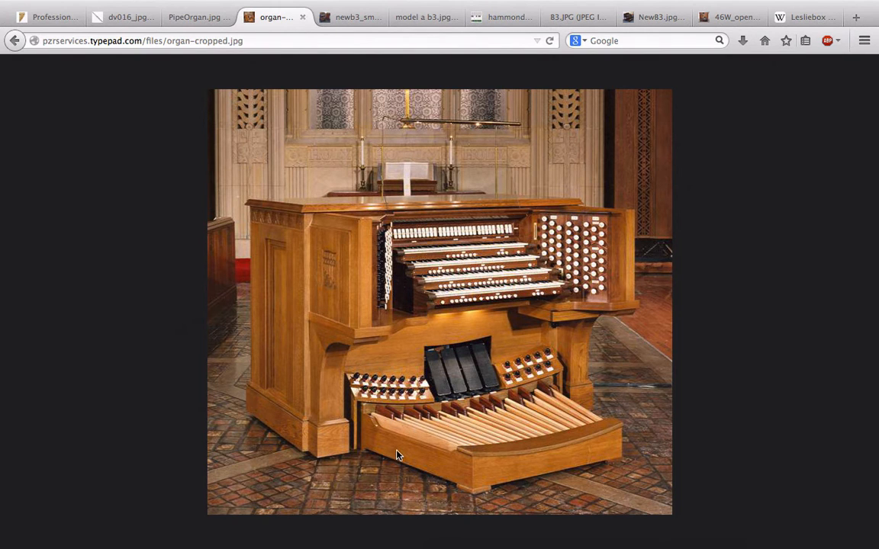
pyautogui.moveTo(598, 323)
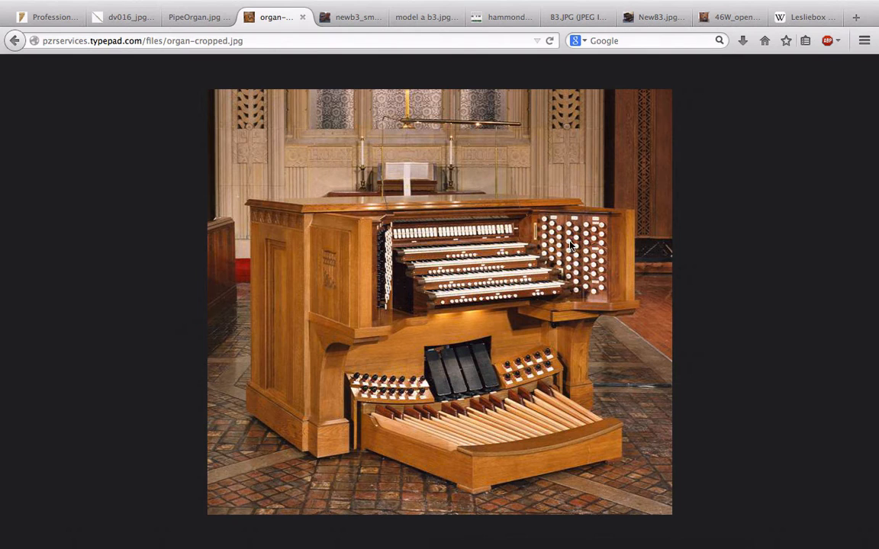
pyautogui.moveTo(584, 240)
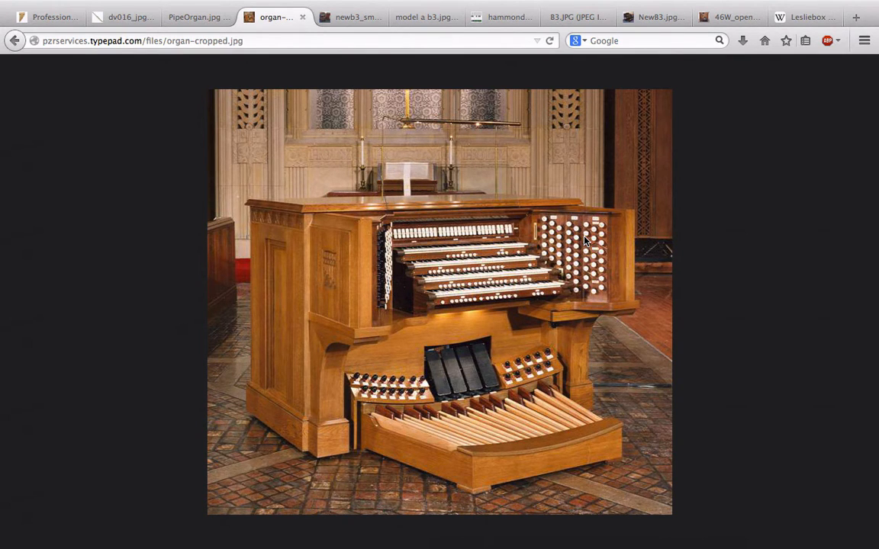
pyautogui.moveTo(459, 268)
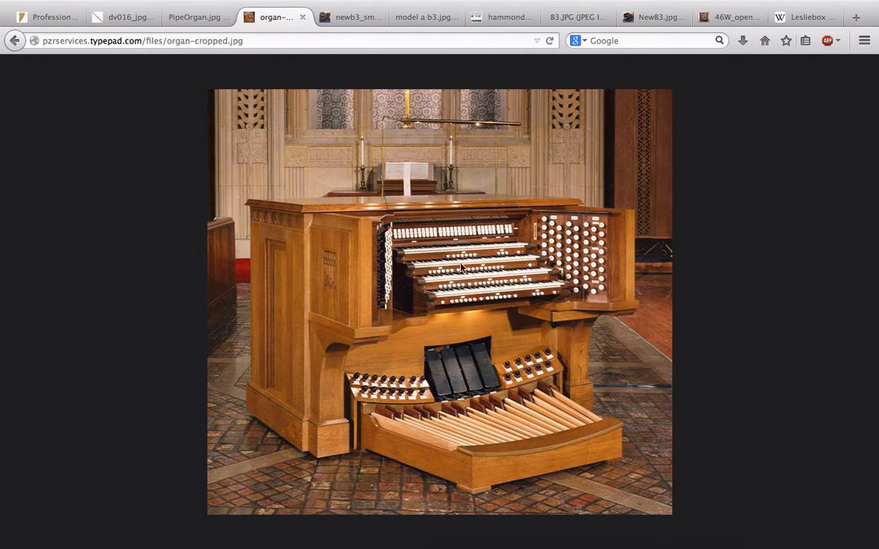
pyautogui.moveTo(179, 26)
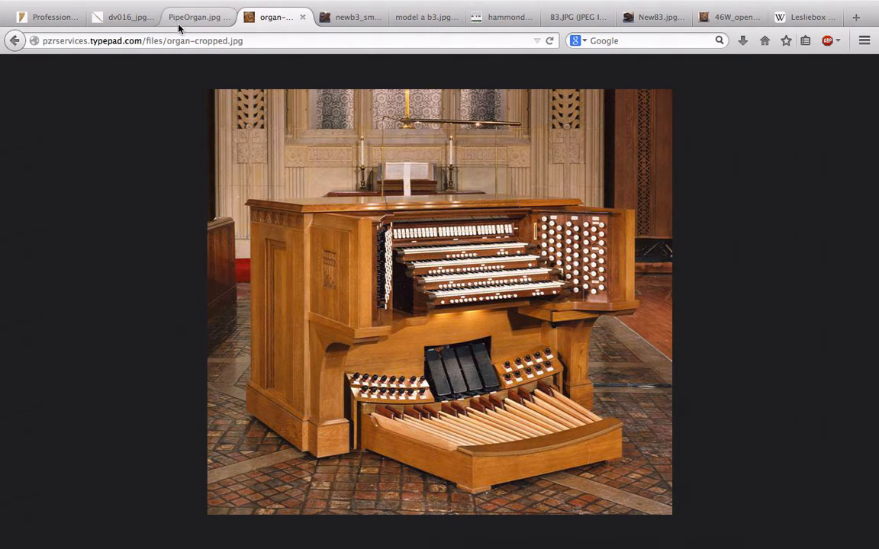
pyautogui.click(196, 17)
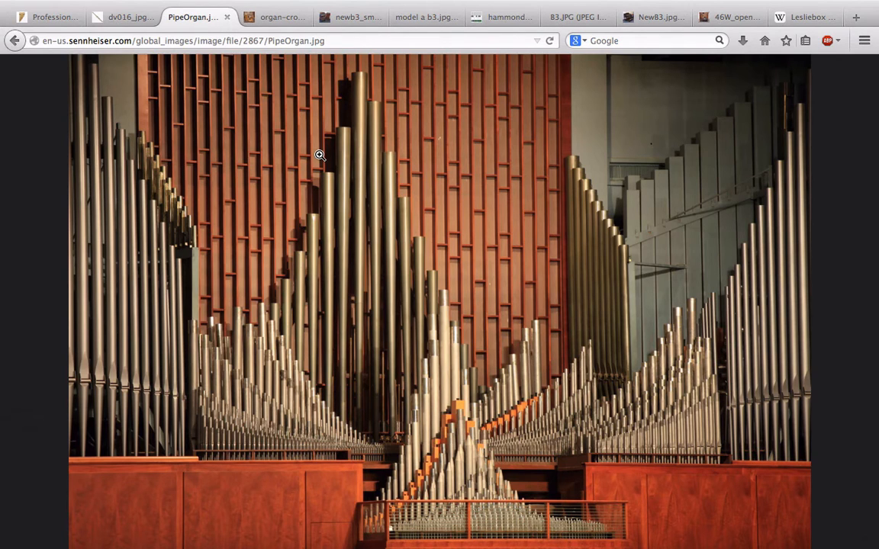
pyautogui.moveTo(284, 17)
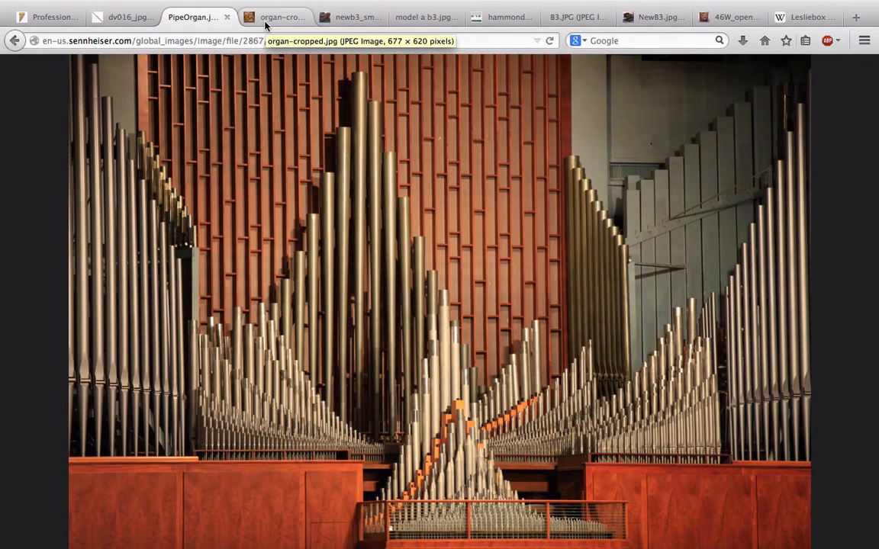
pyautogui.click(277, 17)
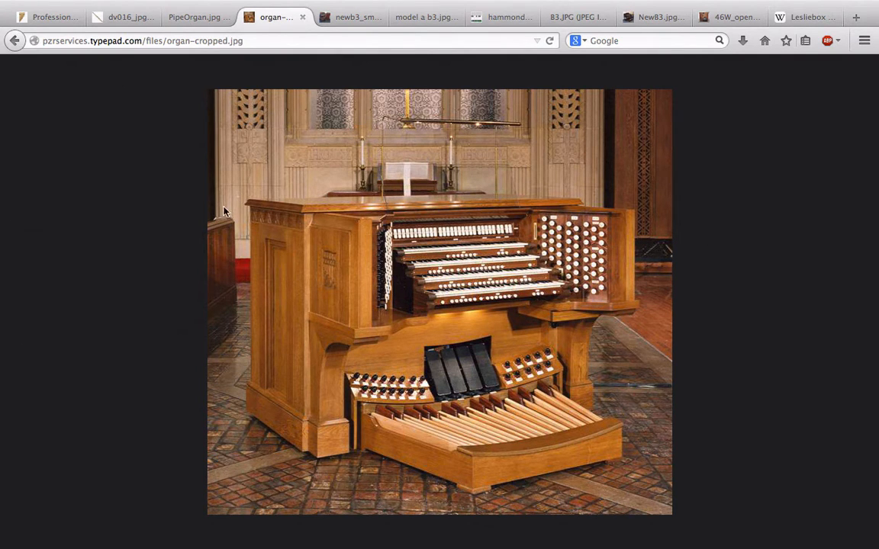
pyautogui.moveTo(179, 36)
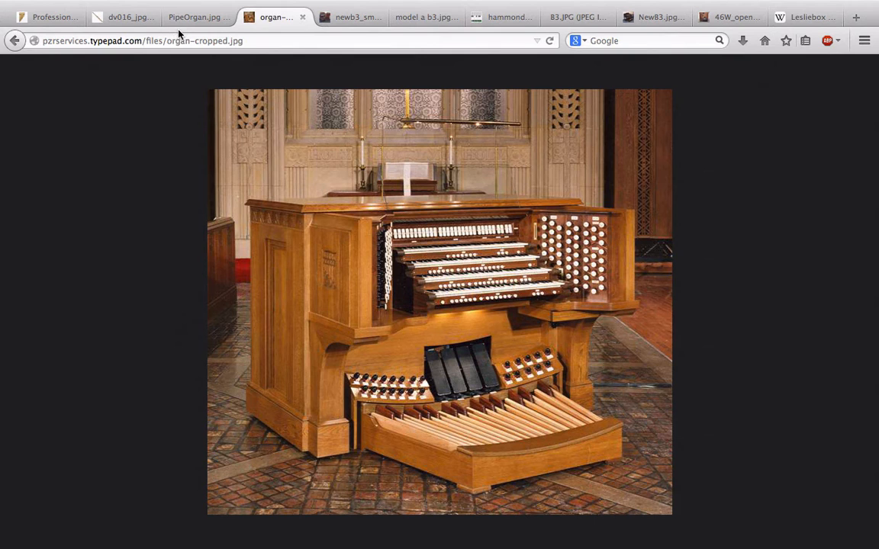
pyautogui.click(190, 16)
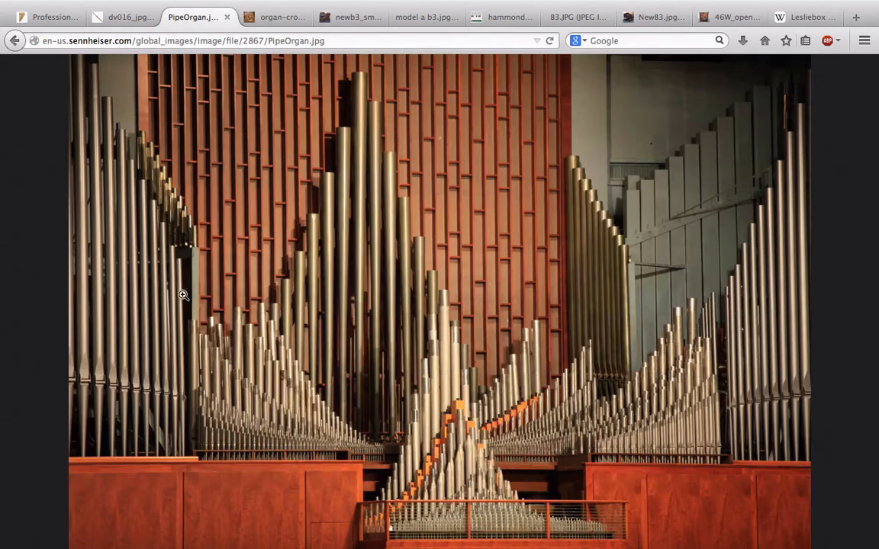
pyautogui.moveTo(417, 272)
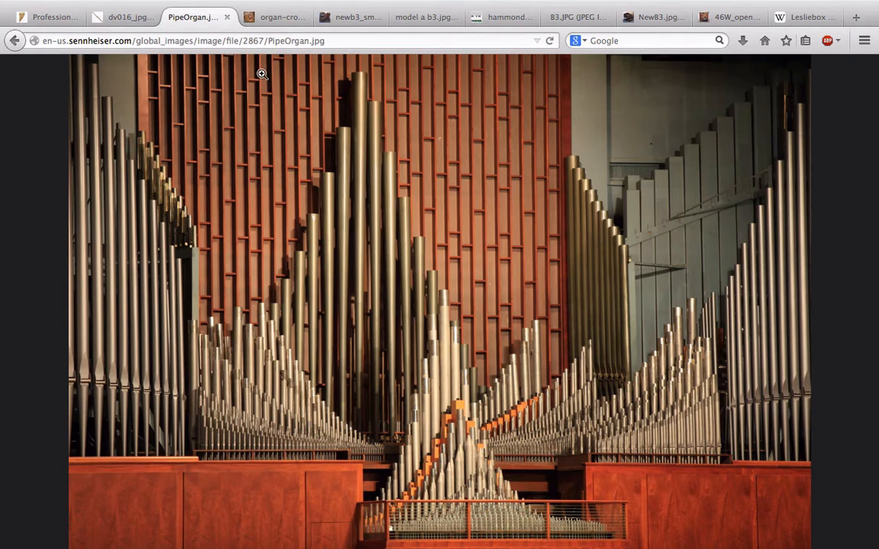
pyautogui.click(277, 17)
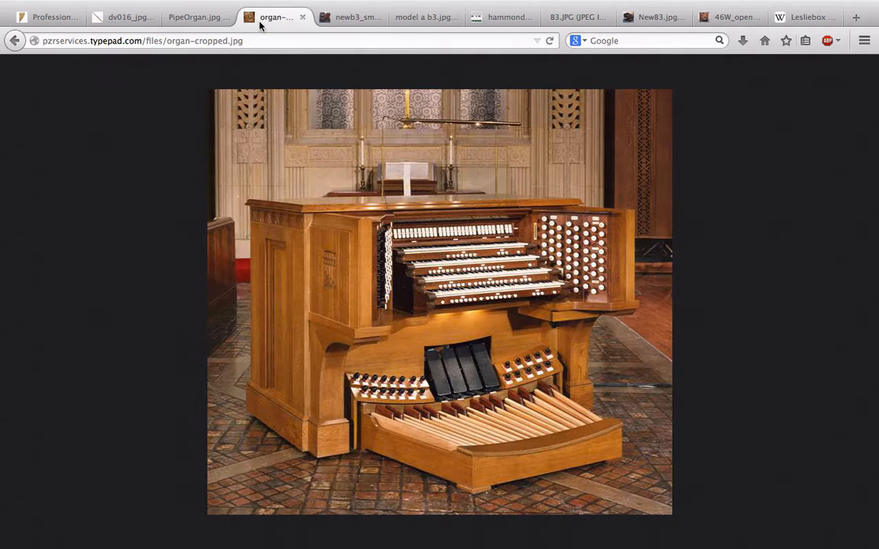
# Show the newb3_small.jpg photo of the Hammond organ, bench and speaker cabinet
pyautogui.click(357, 17)
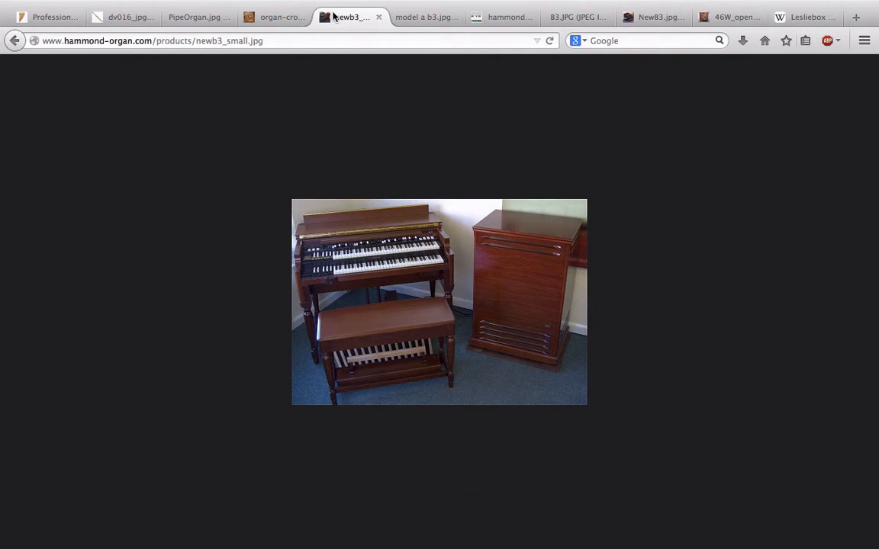
pyautogui.moveTo(334, 128)
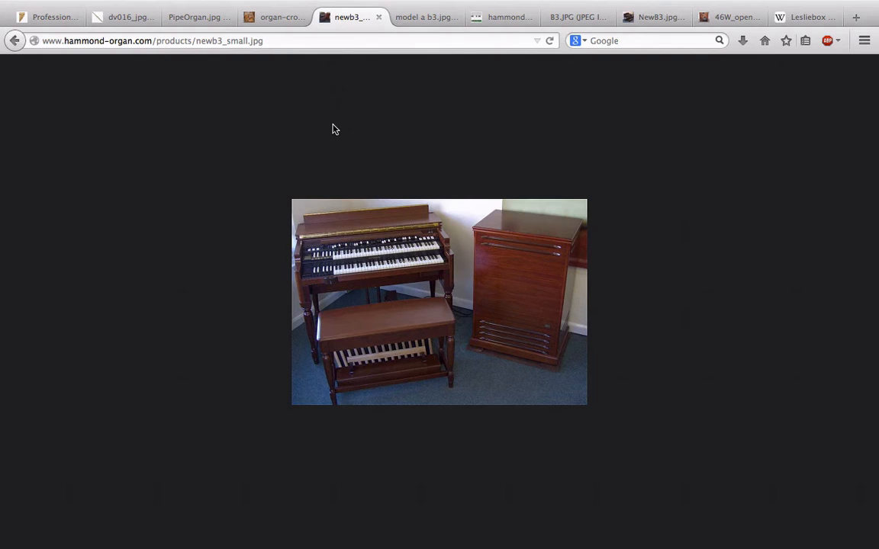
pyautogui.moveTo(305, 77)
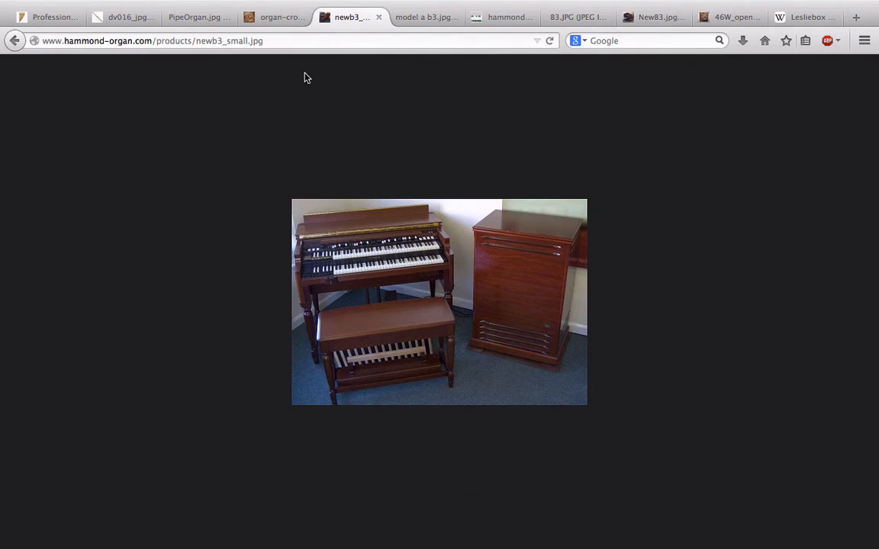
pyautogui.moveTo(331, 261)
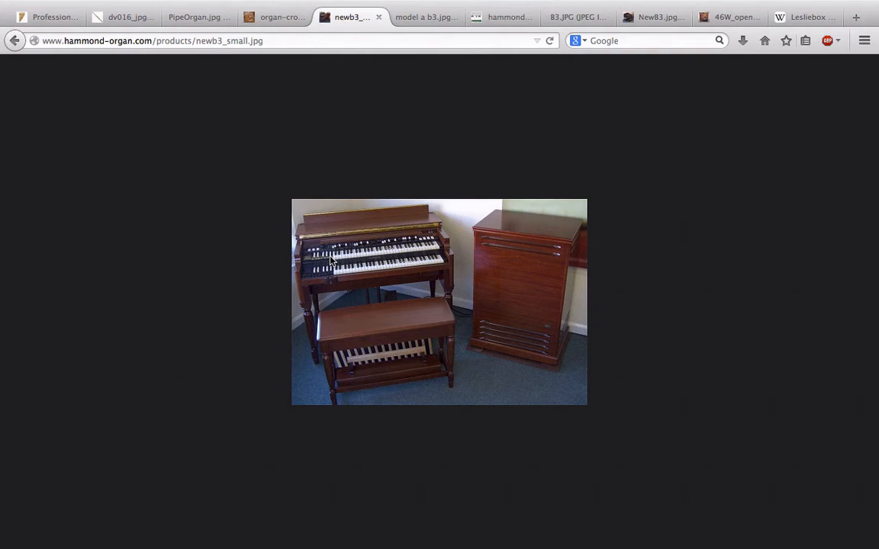
pyautogui.moveTo(264, 11)
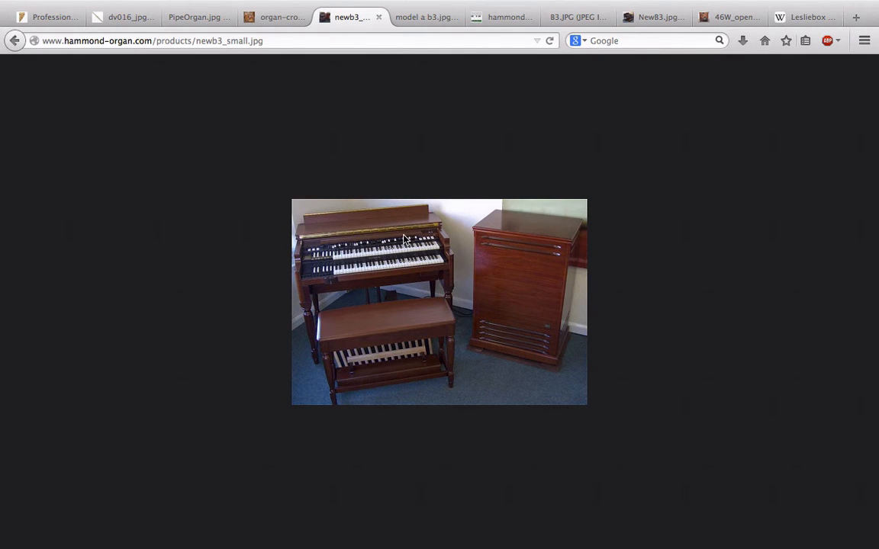
pyautogui.moveTo(416, 30)
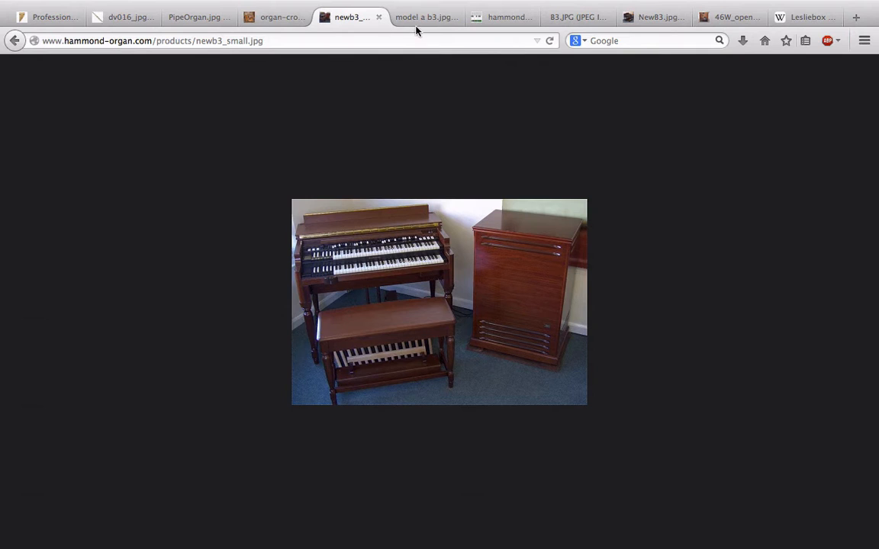
# Show the 'model a b3.jpg' close-up of the Hammond keyboards and drawbars
pyautogui.click(426, 16)
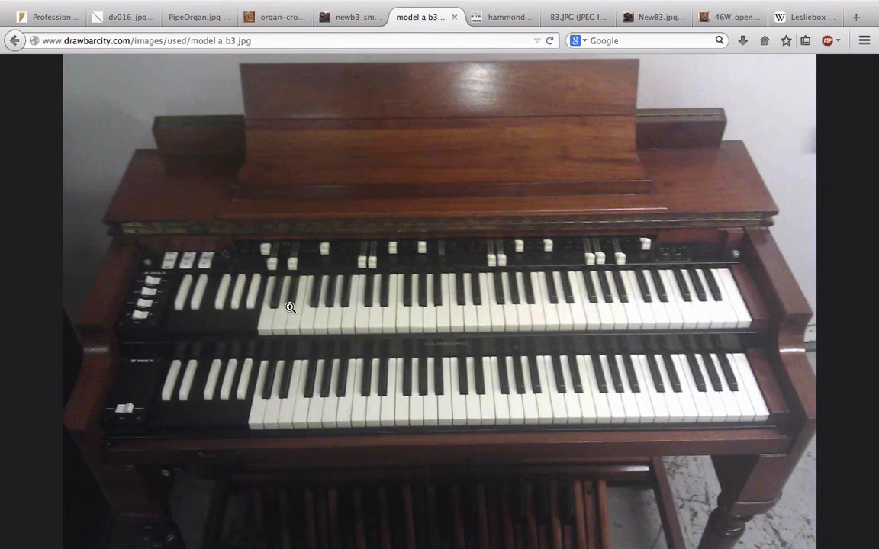
pyautogui.moveTo(343, 275)
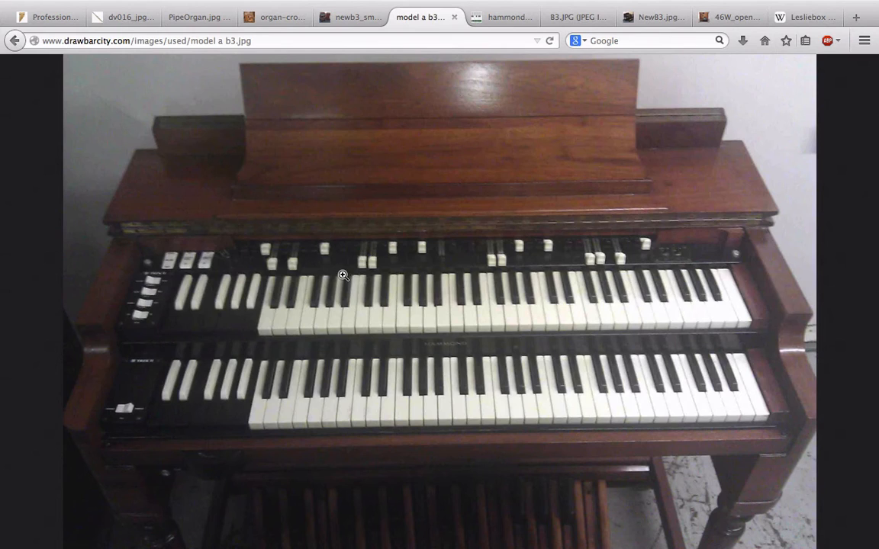
pyautogui.moveTo(320, 326)
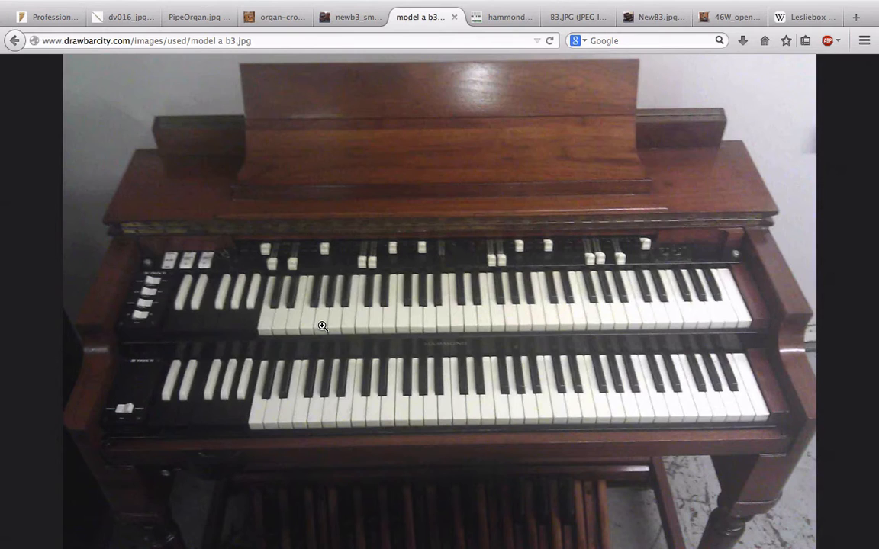
# View the hammonddrawbars.gif diagram, glance at the pipe organ, then return to the diagram
pyautogui.click(502, 17)
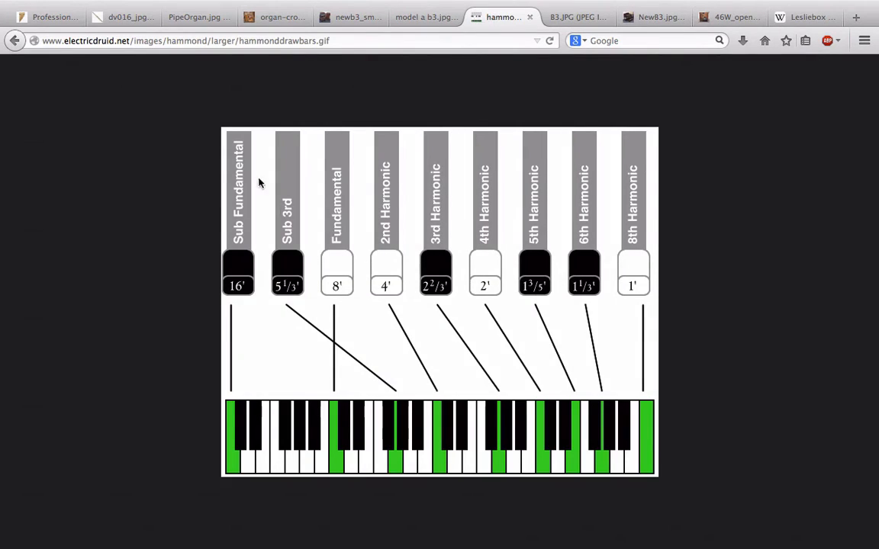
pyautogui.moveTo(305, 156)
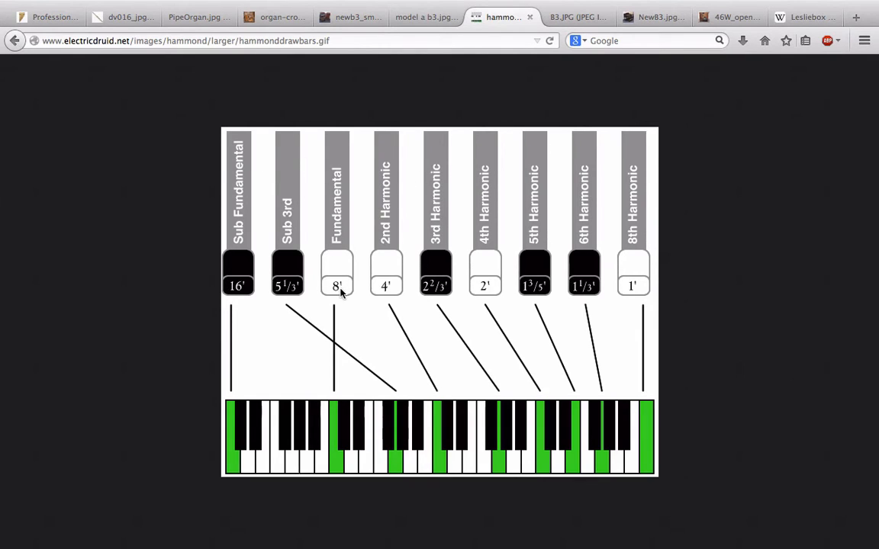
pyautogui.moveTo(349, 292)
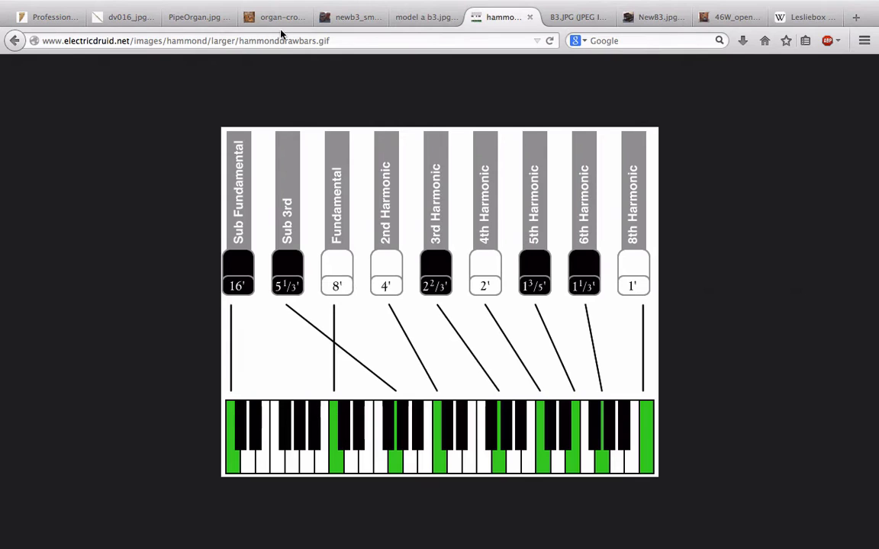
pyautogui.moveTo(151, 29)
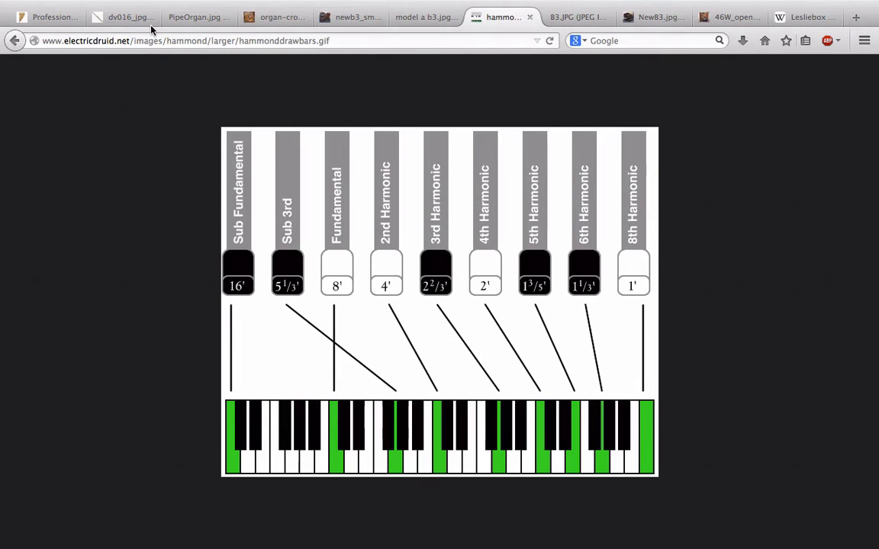
pyautogui.moveTo(156, 25)
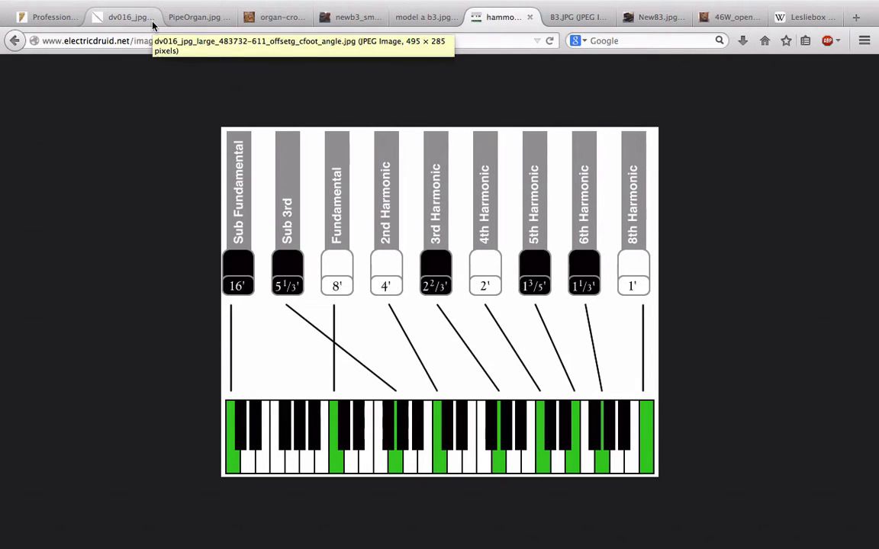
pyautogui.click(206, 17)
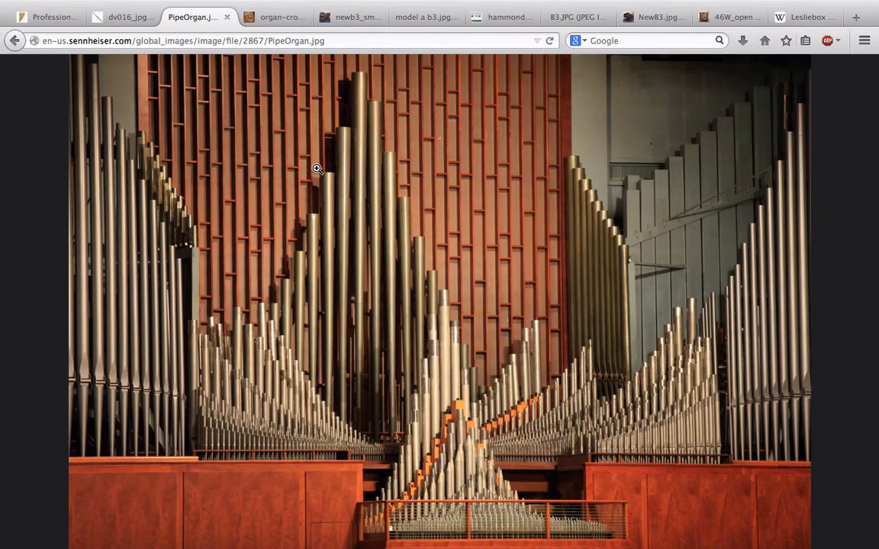
pyautogui.click(497, 17)
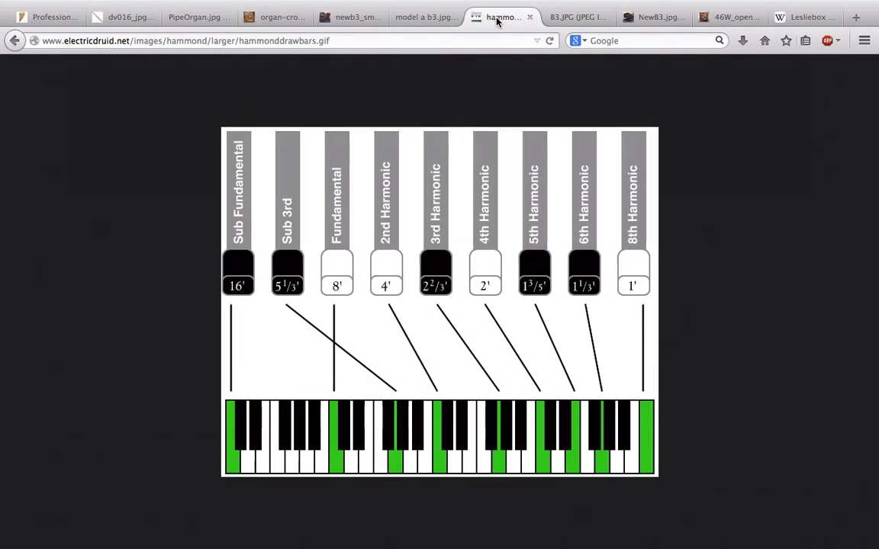
pyautogui.moveTo(319, 276)
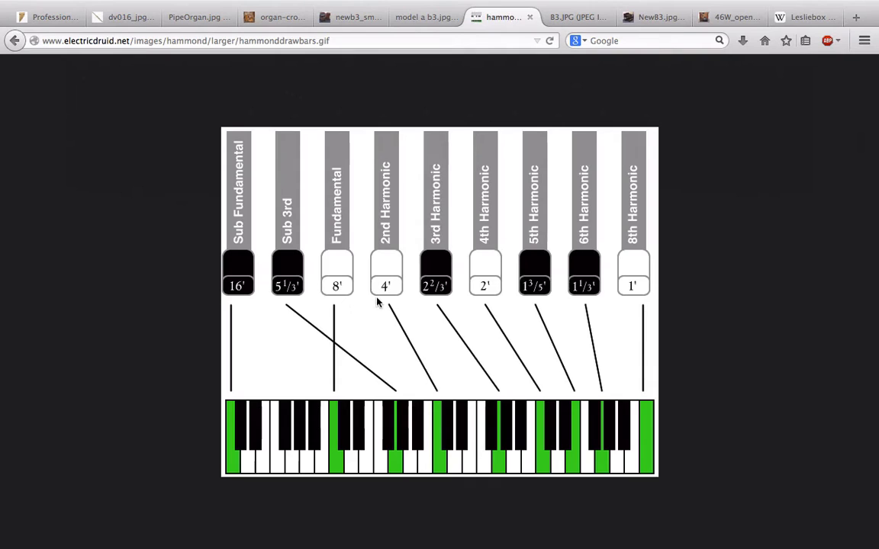
pyautogui.moveTo(384, 197)
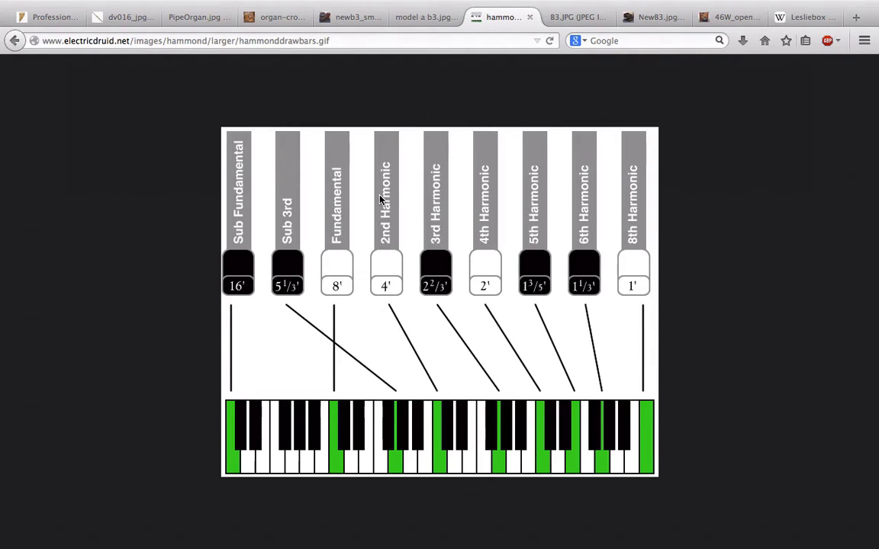
pyautogui.moveTo(378, 265)
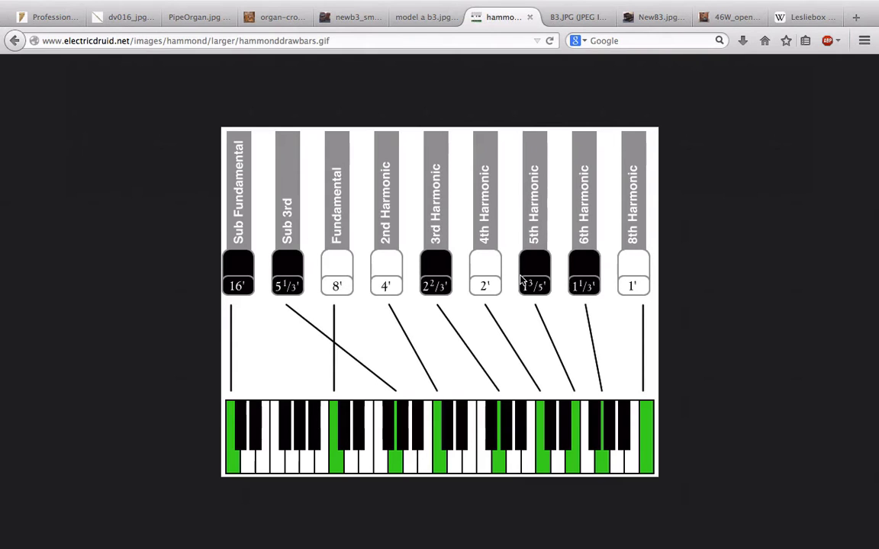
pyautogui.moveTo(300, 220)
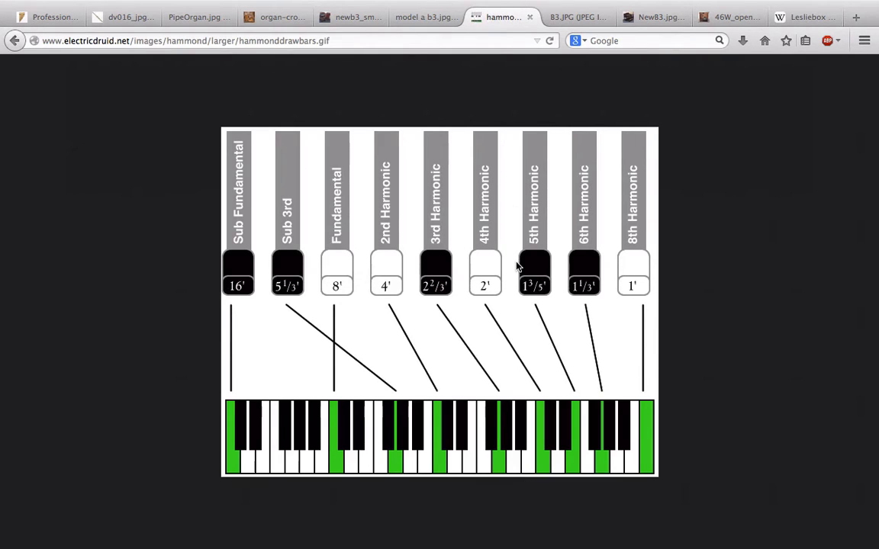
# View the B3.JPG internal wiring photo, then the NewB3.jpg complete organ photo
pyautogui.click(571, 17)
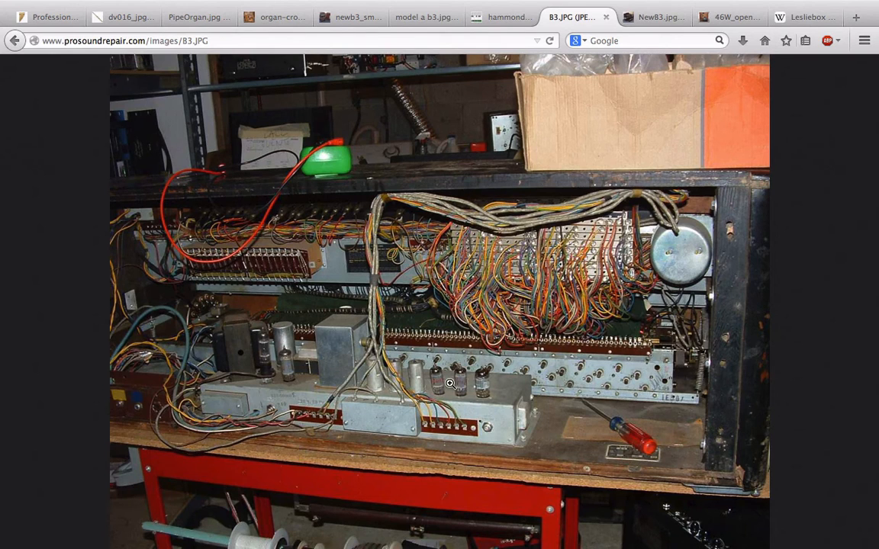
pyautogui.click(652, 17)
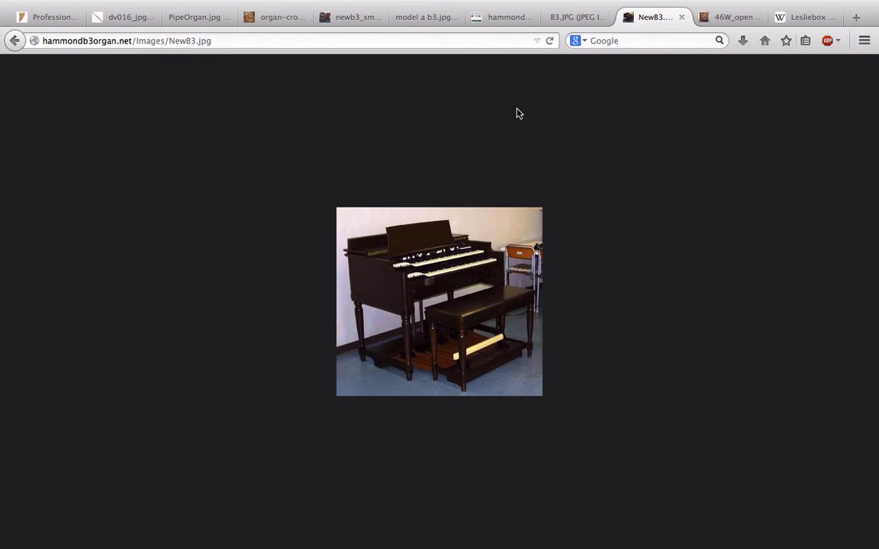
pyautogui.moveTo(374, 256)
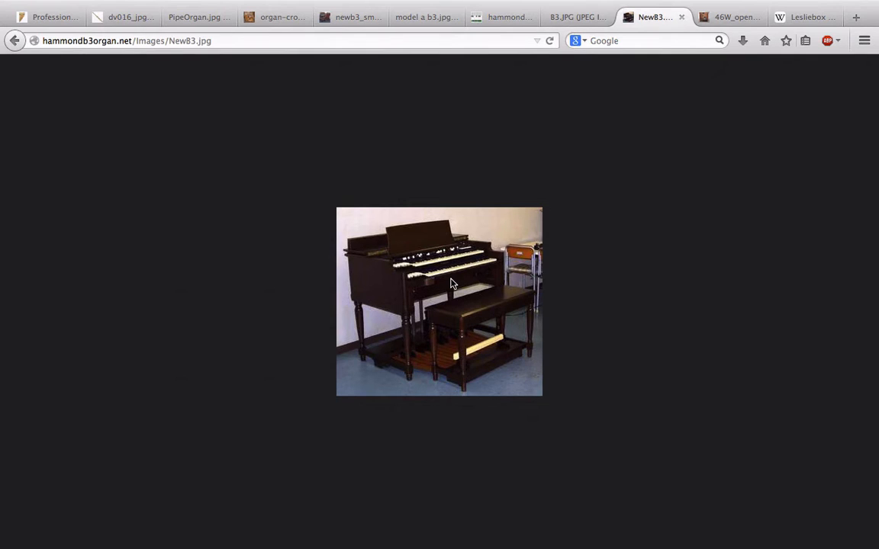
pyautogui.click(583, 17)
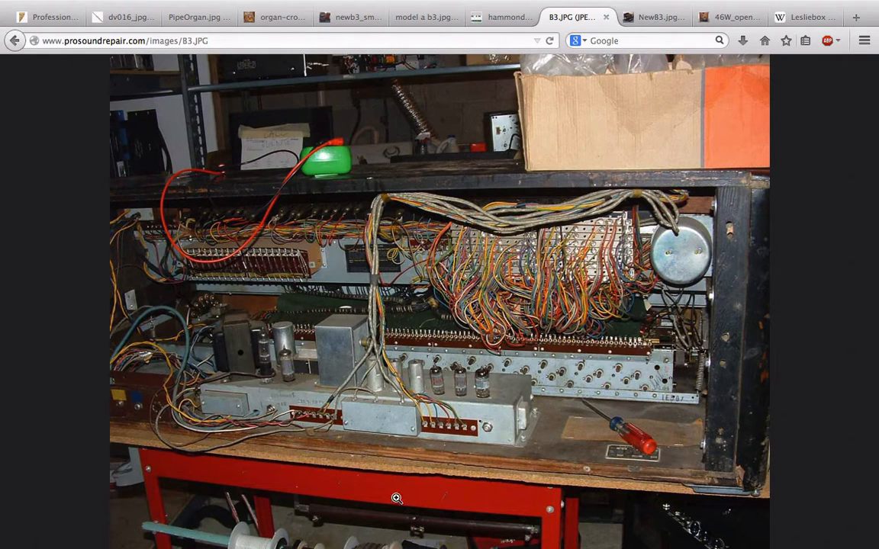
pyautogui.click(660, 17)
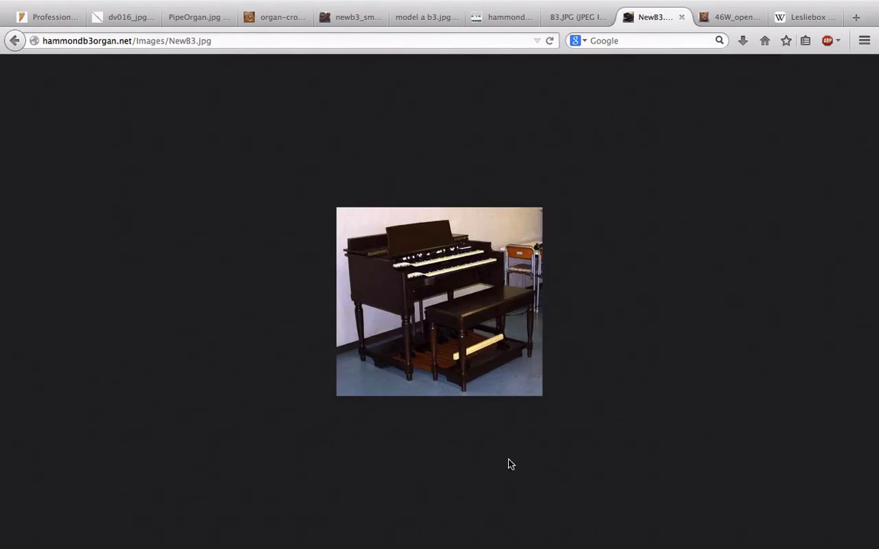
pyautogui.moveTo(462, 339)
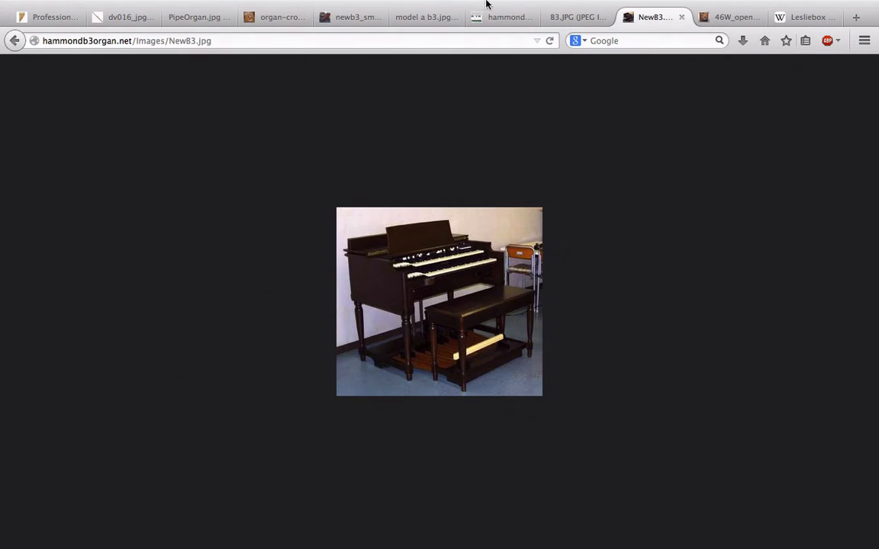
# View the 46W_open_back.jpg Leslie cabinet photo, then move on to Bitwig's Organ track
pyautogui.click(742, 17)
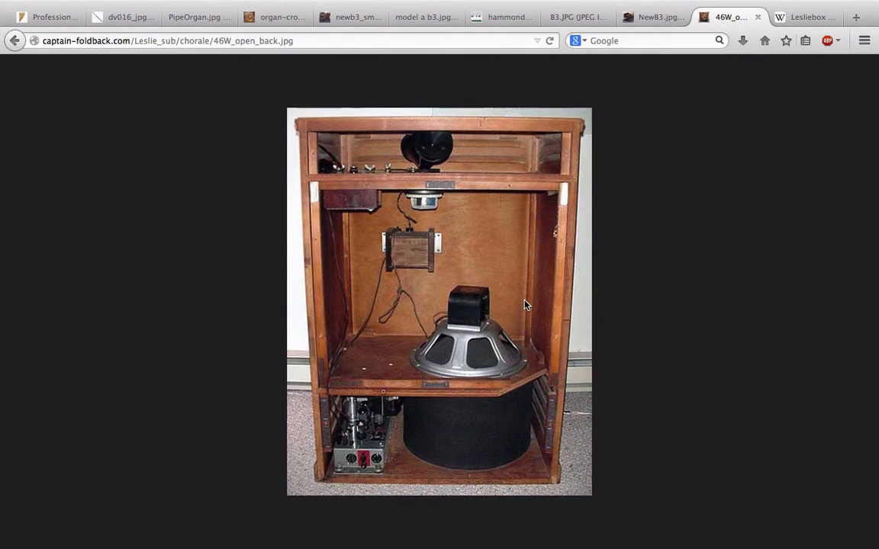
pyautogui.moveTo(412, 370)
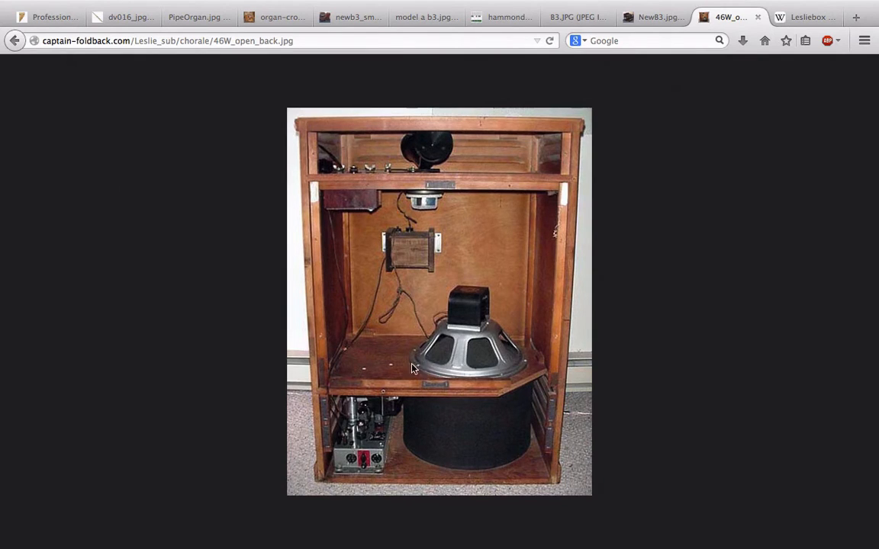
pyautogui.moveTo(453, 359)
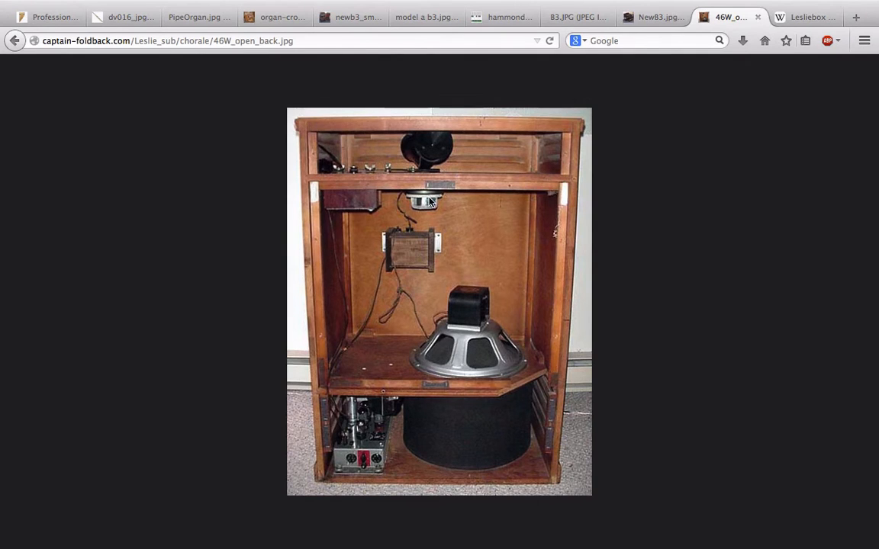
pyautogui.moveTo(461, 319)
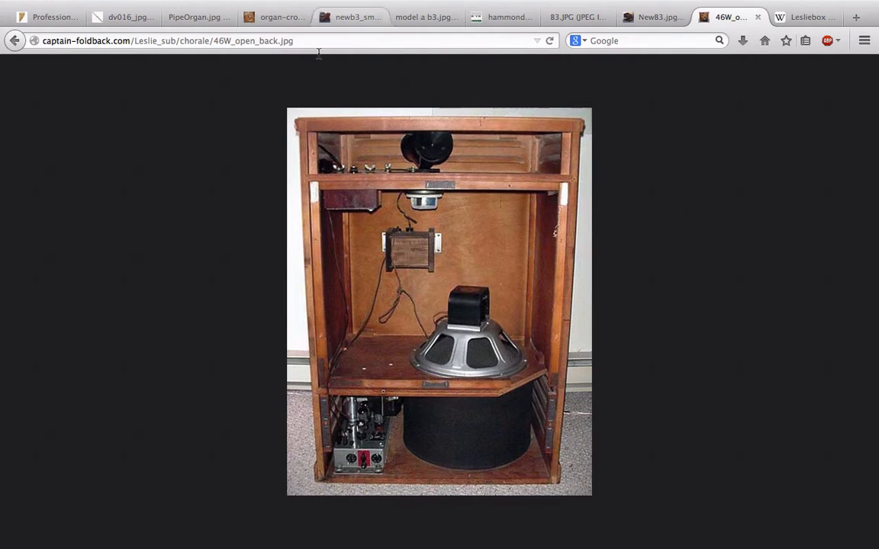
pyautogui.click(816, 16)
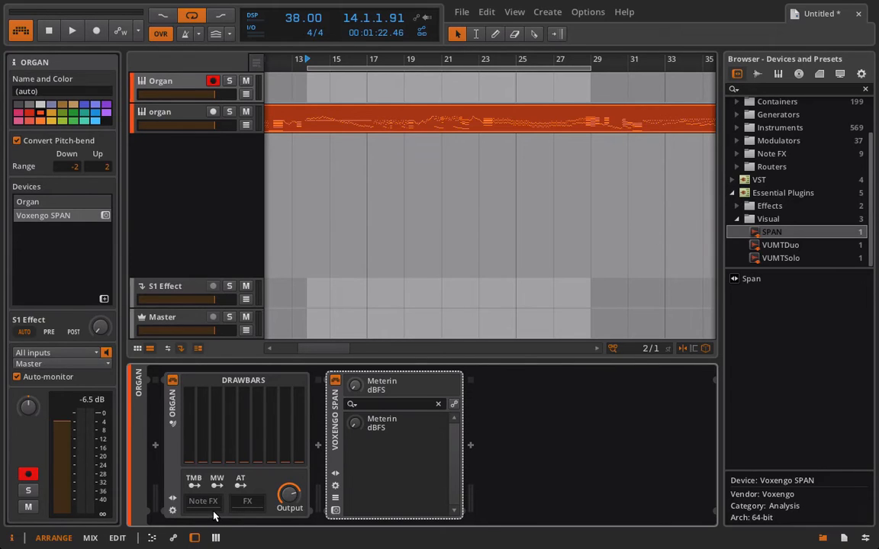
pyautogui.moveTo(217, 464)
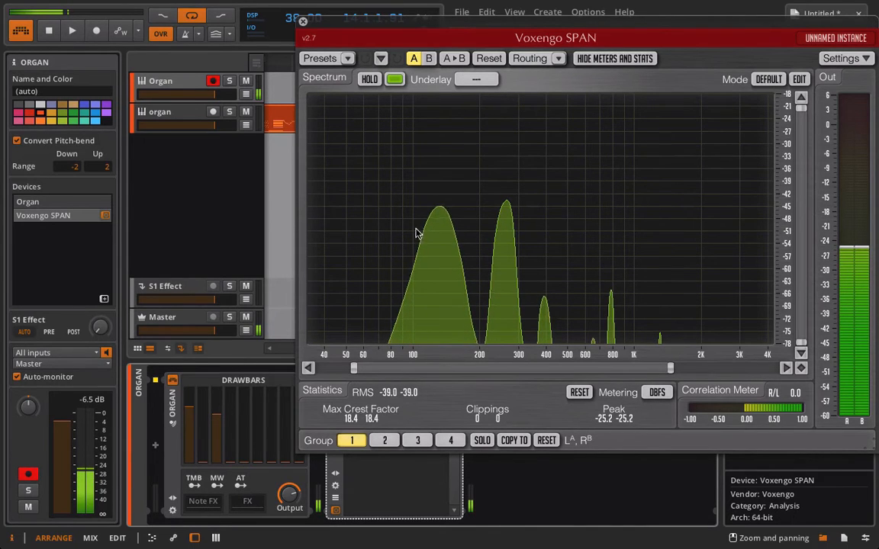
pyautogui.moveTo(439, 214)
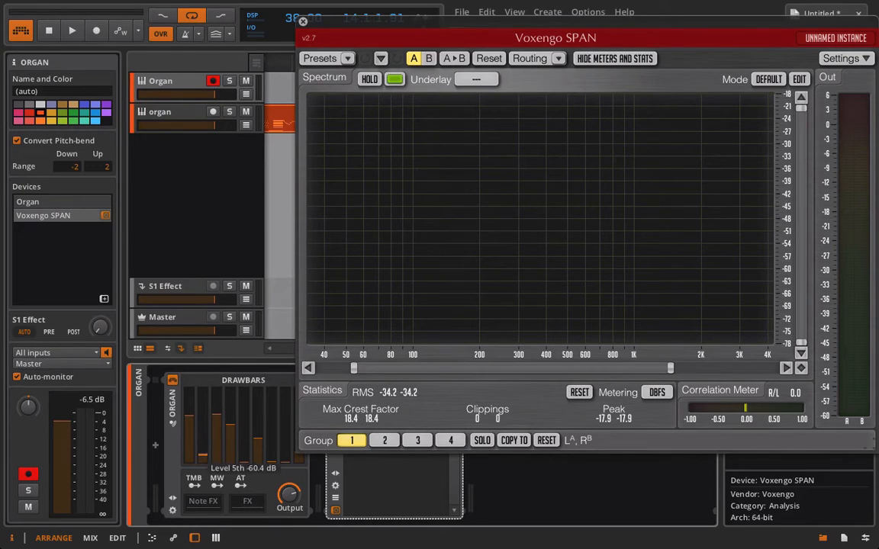
# Pull down all the Organ's drawbars except the second one
pyautogui.moveTo(191, 427); pyautogui.dragTo(190, 458)
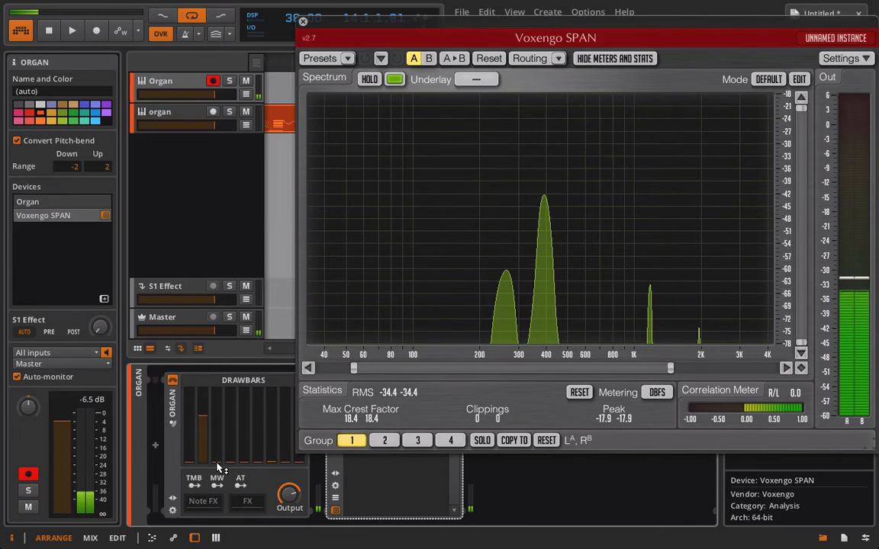
pyautogui.moveTo(541, 213)
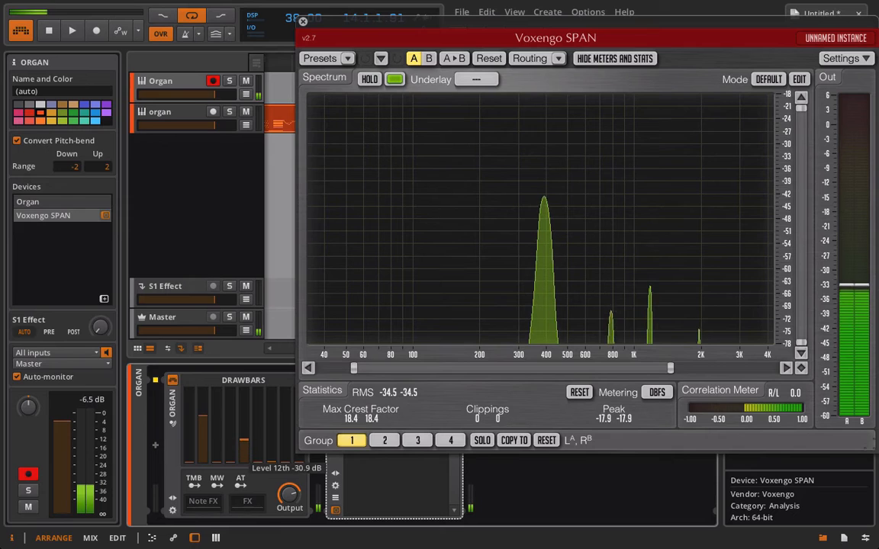
pyautogui.moveTo(608, 269)
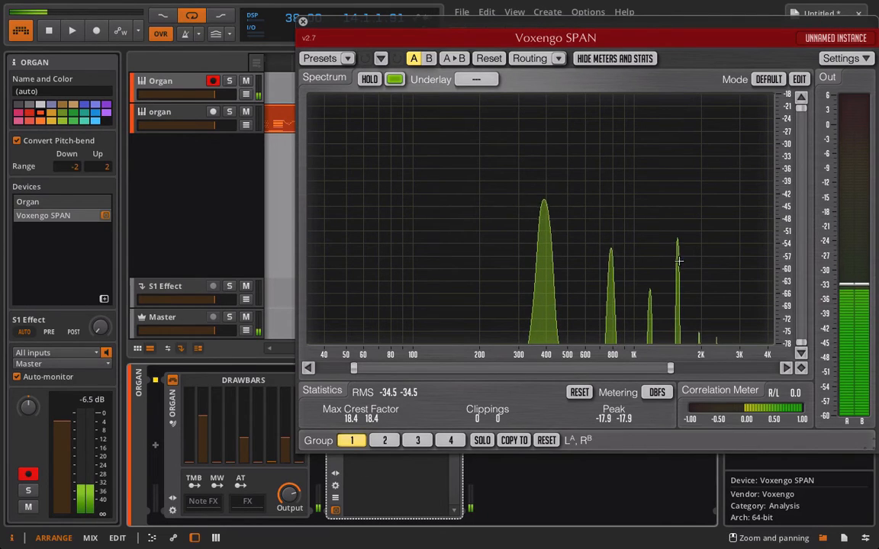
pyautogui.moveTo(680, 267)
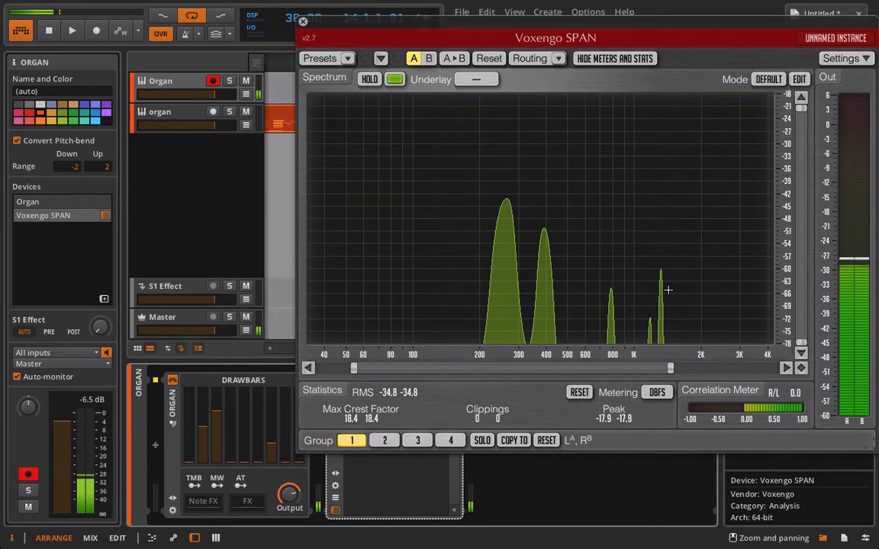
pyautogui.moveTo(662, 292)
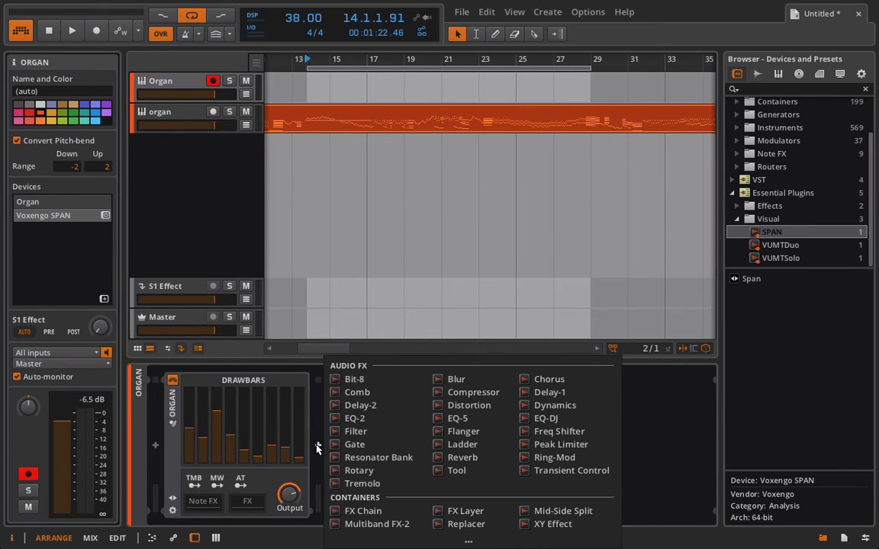
# Add a Chorus between the Organ and Voxengo SPAN, then reopen the effect chooser after it
pyautogui.click(548, 378)
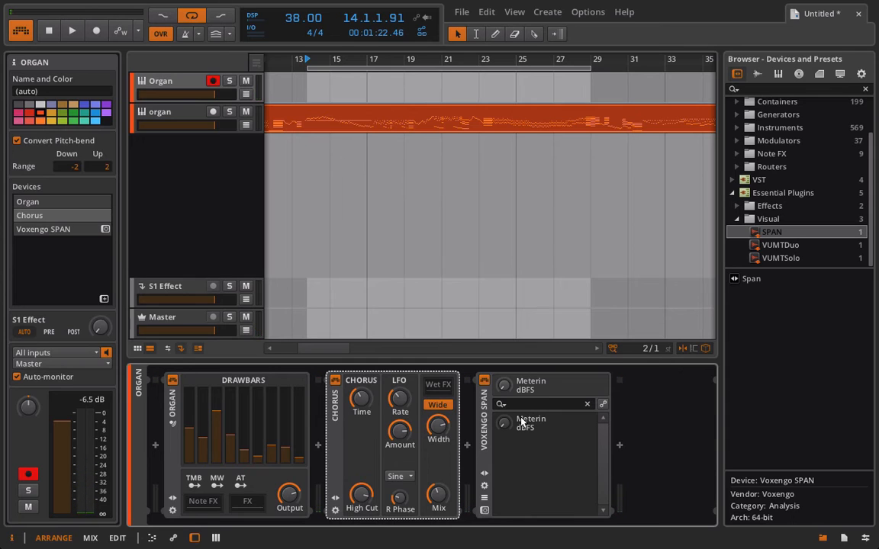
pyautogui.click(467, 448)
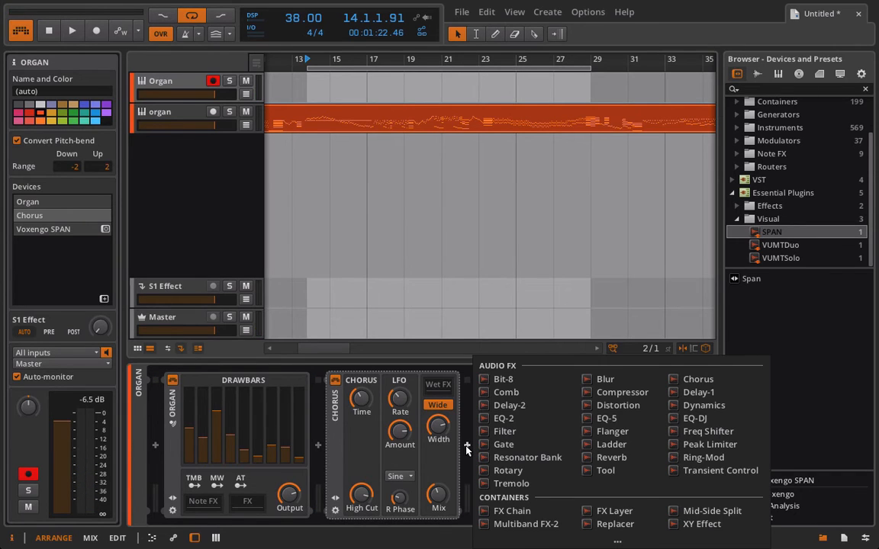
# Add a Hall Reverb after the Chorus with early reflection decays of 3.71, 4.27 and 4.81 s
pyautogui.click(608, 456)
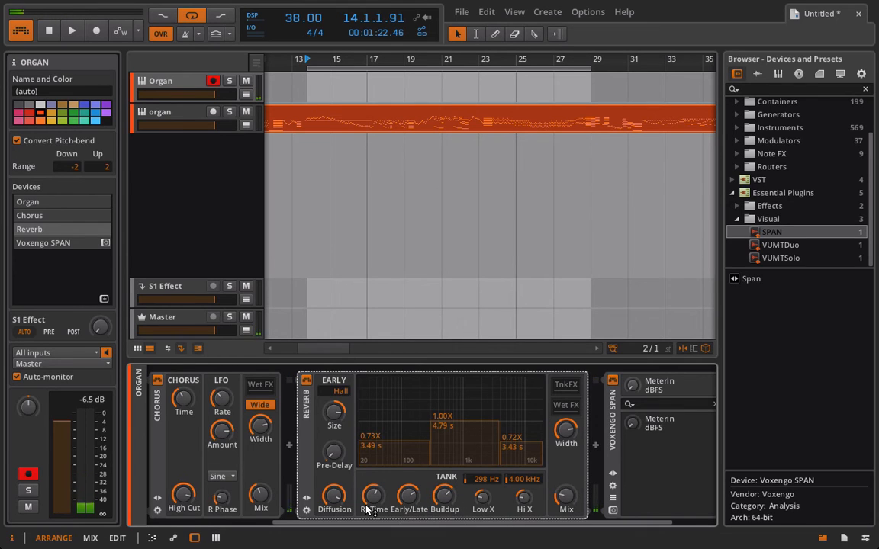
pyautogui.moveTo(375, 502)
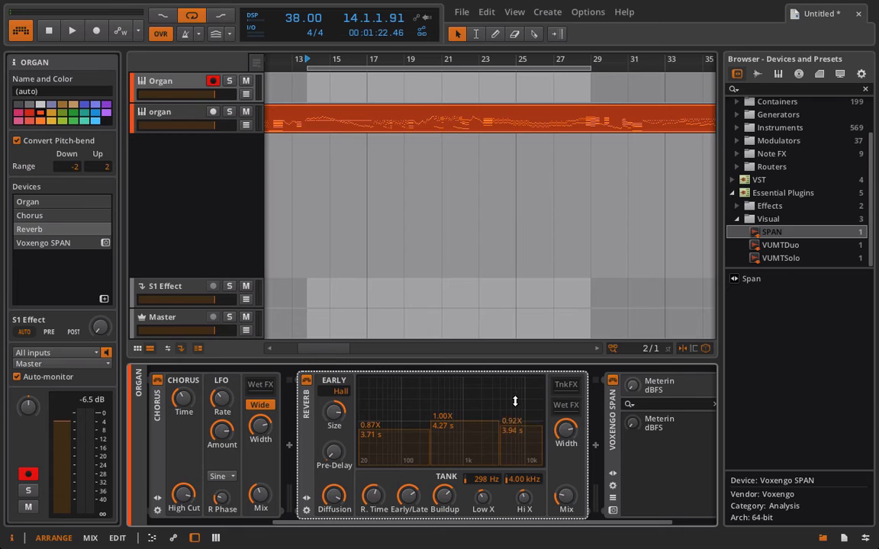
pyautogui.moveTo(511, 420); pyautogui.dragTo(511, 396)
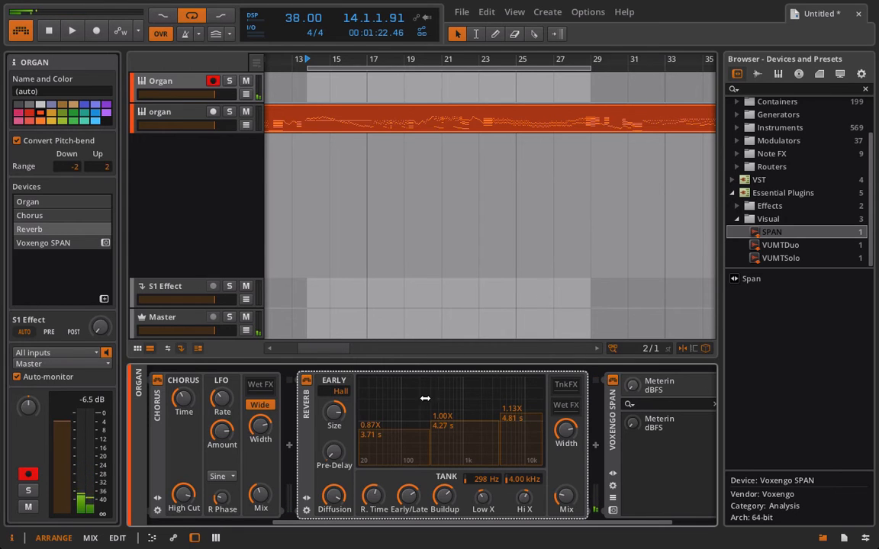
# Open the audio effect chooser after the Reverb device
pyautogui.click(593, 445)
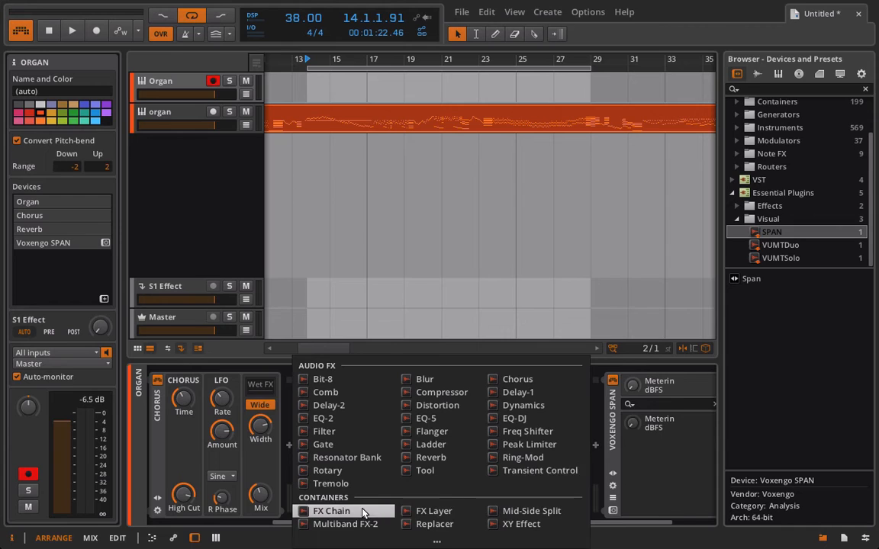
# Build an FX Chain holding a Mid-Side Split with a shaped mid EQ-2 and a side EQ-2
pyautogui.click(330, 510)
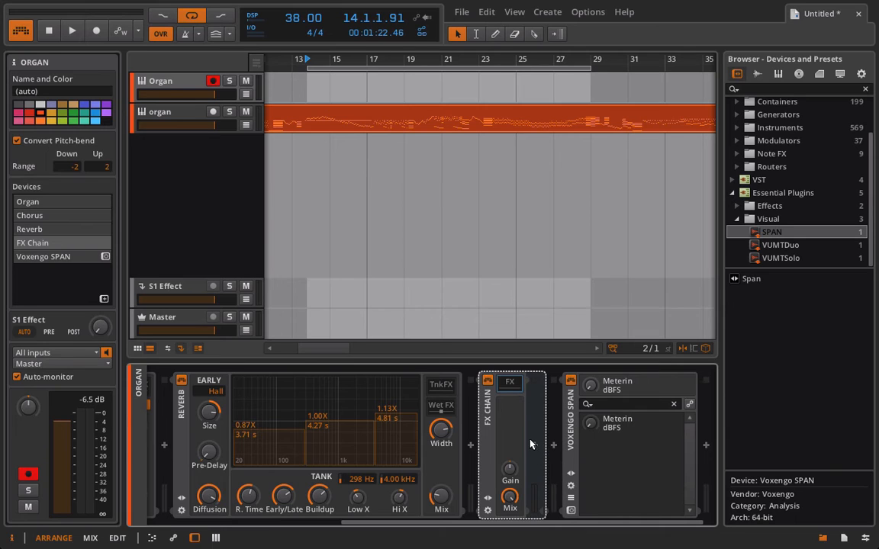
pyautogui.click(530, 444)
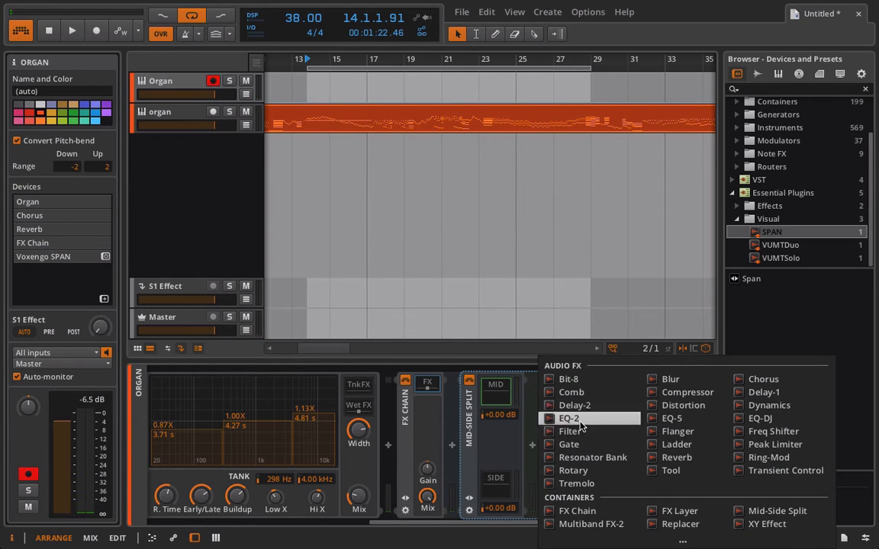
pyautogui.click(567, 418)
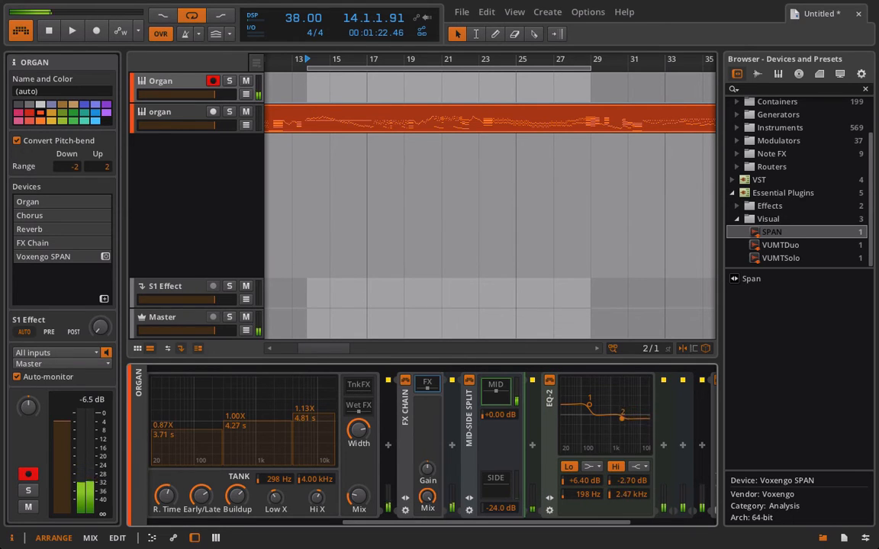
pyautogui.moveTo(622, 418); pyautogui.dragTo(617, 426)
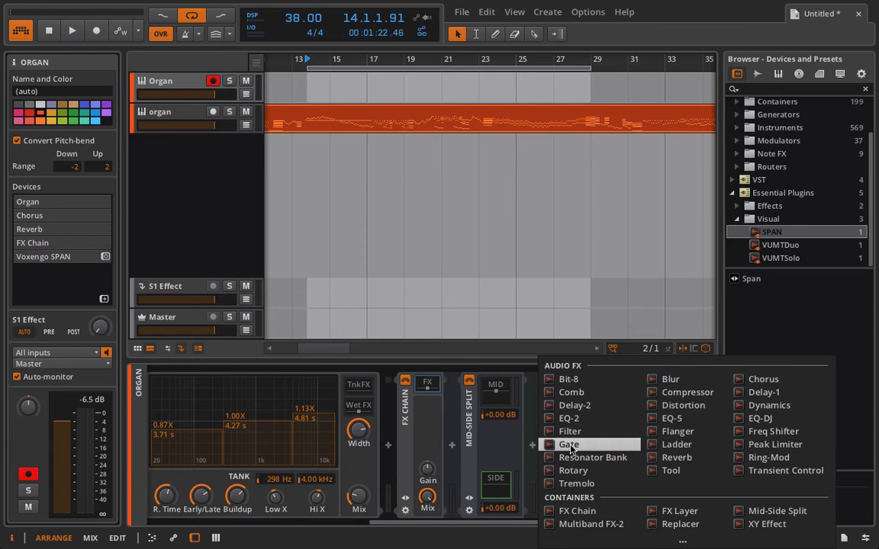
pyautogui.click(564, 418)
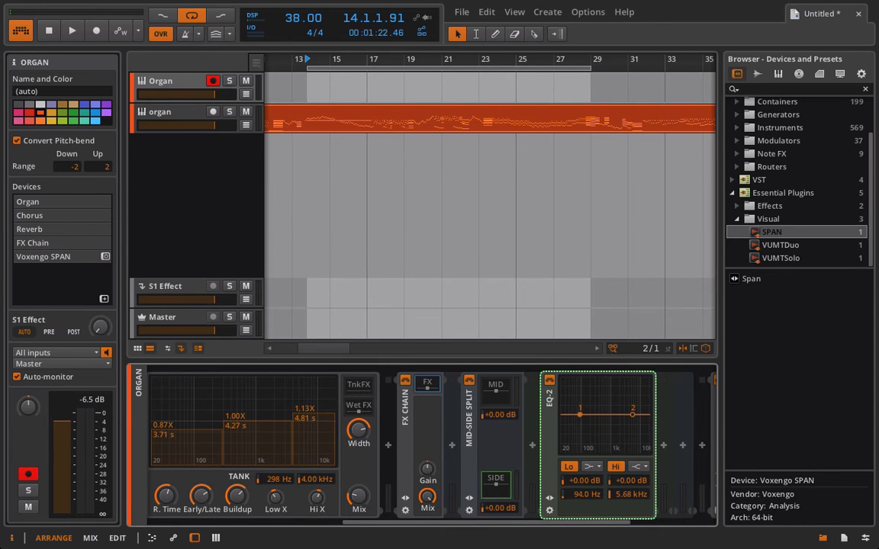
# Cut lows and boost highs on the side EQ-2, and set side +4.32 dB, mid −2.64 dB
pyautogui.moveTo(579, 414); pyautogui.dragTo(589, 424)
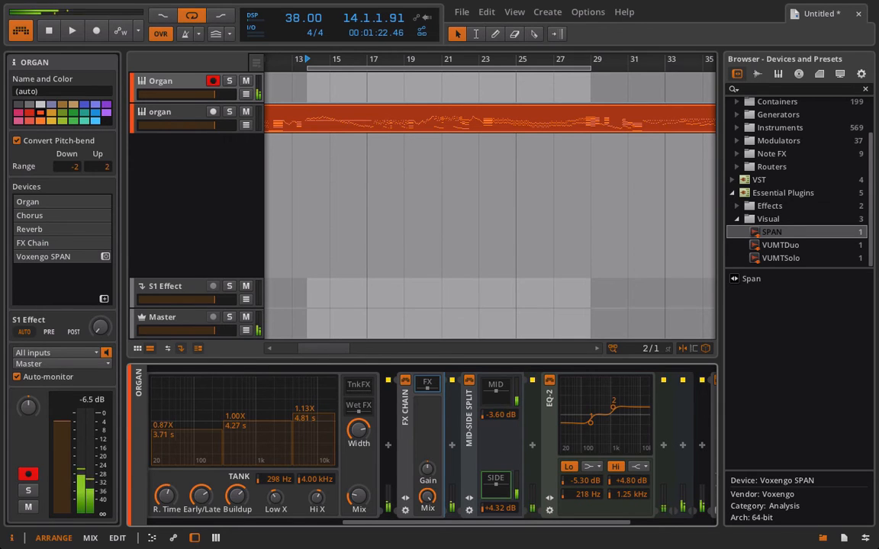
pyautogui.moveTo(496, 414); pyautogui.dragTo(496, 405)
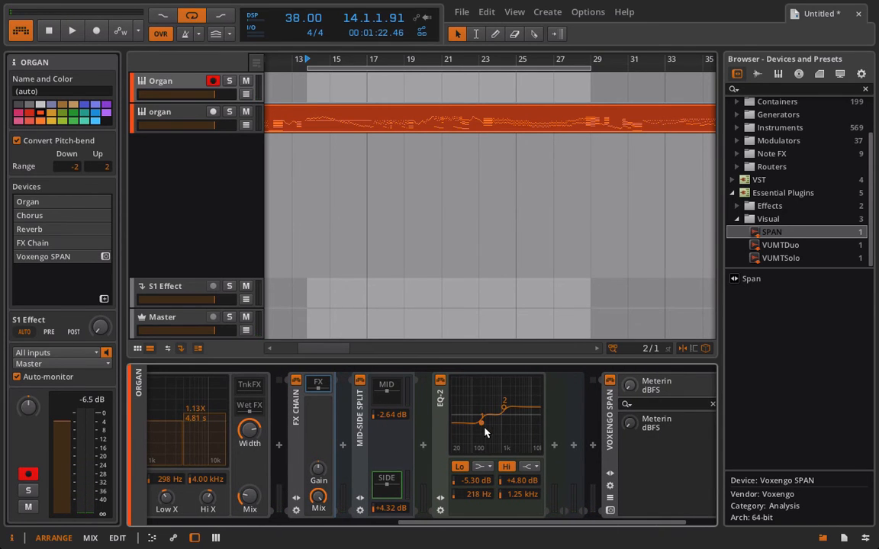
pyautogui.click(552, 447)
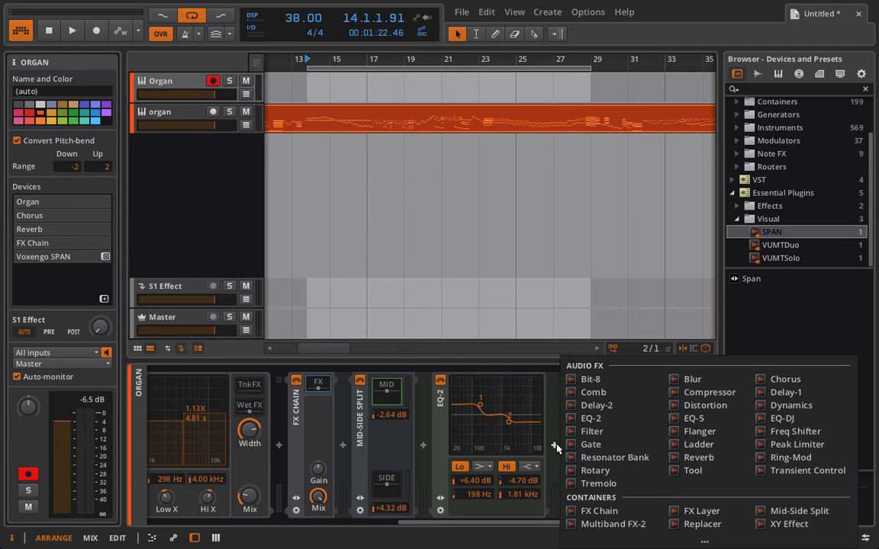
# Add a Rotary effect after the mid-channel EQ-2
pyautogui.click(594, 470)
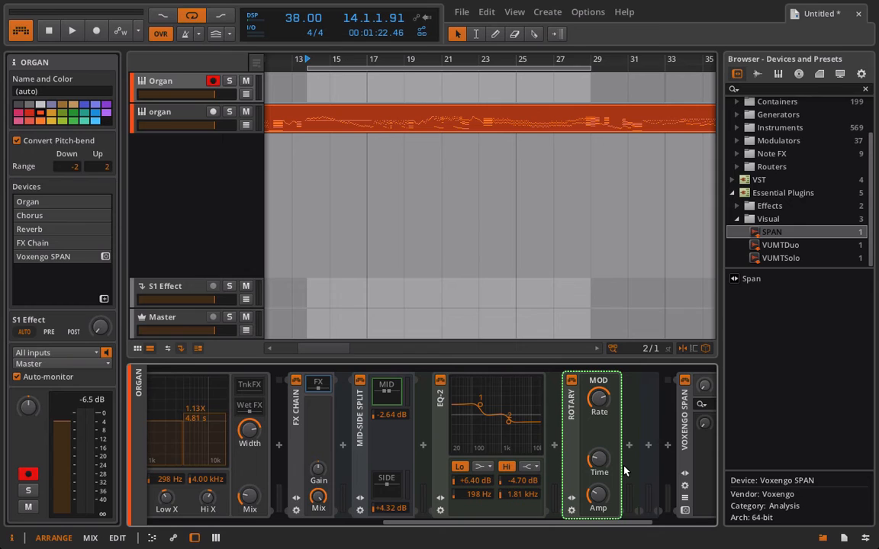
pyautogui.moveTo(523, 419)
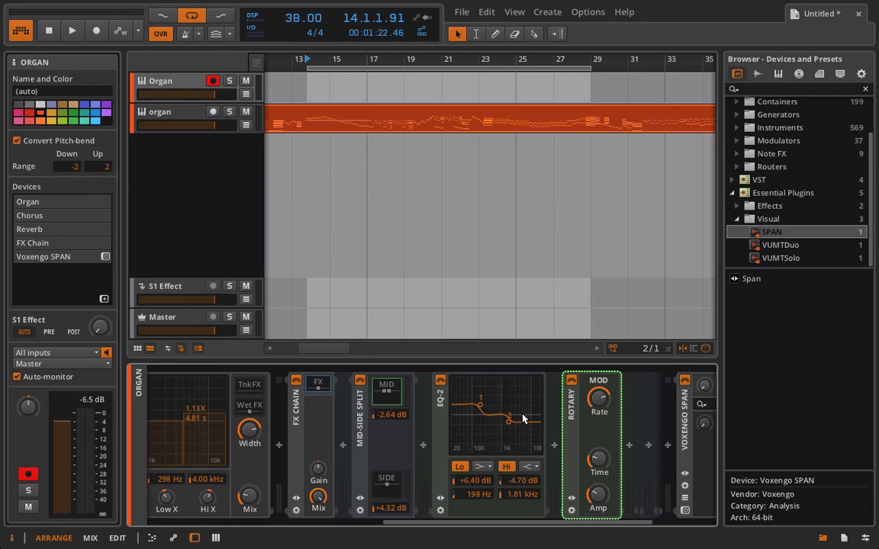
pyautogui.moveTo(552, 451)
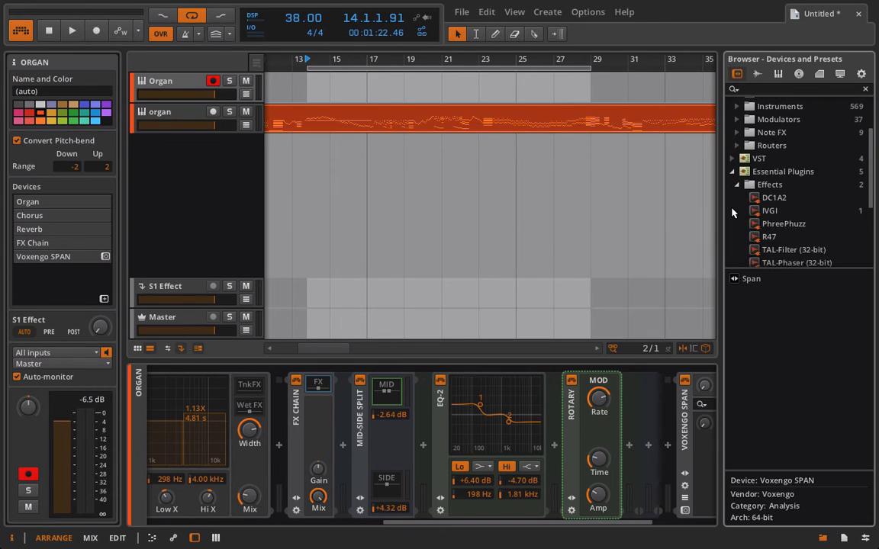
# Scroll along the Organ track's device chain toward the side EQ-2
pyautogui.scroll(-3)
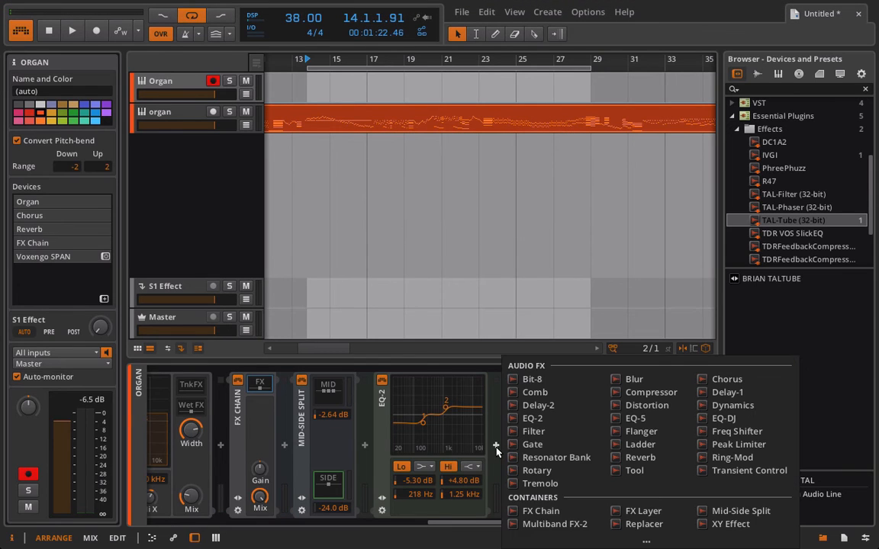
# Insert a Rotary effect after the side-channel EQ-2
pyautogui.click(536, 471)
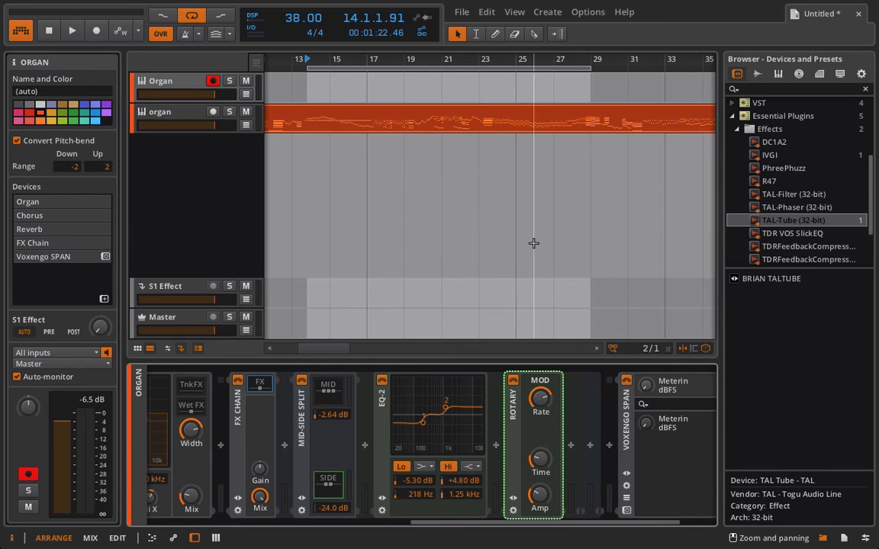
pyautogui.moveTo(555, 417)
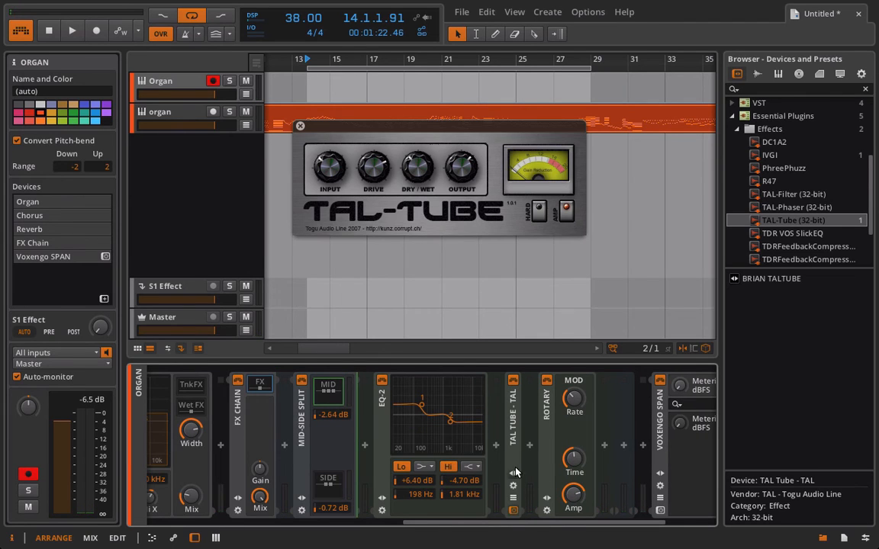
# Place TAL-Tube before the mid-path Rotary and close its plugin window
pyautogui.click(531, 387)
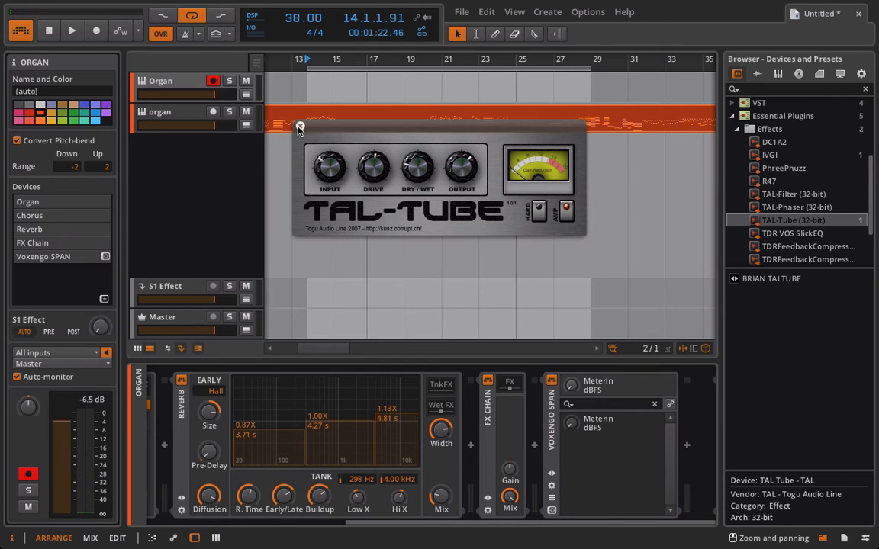
pyautogui.click(299, 127)
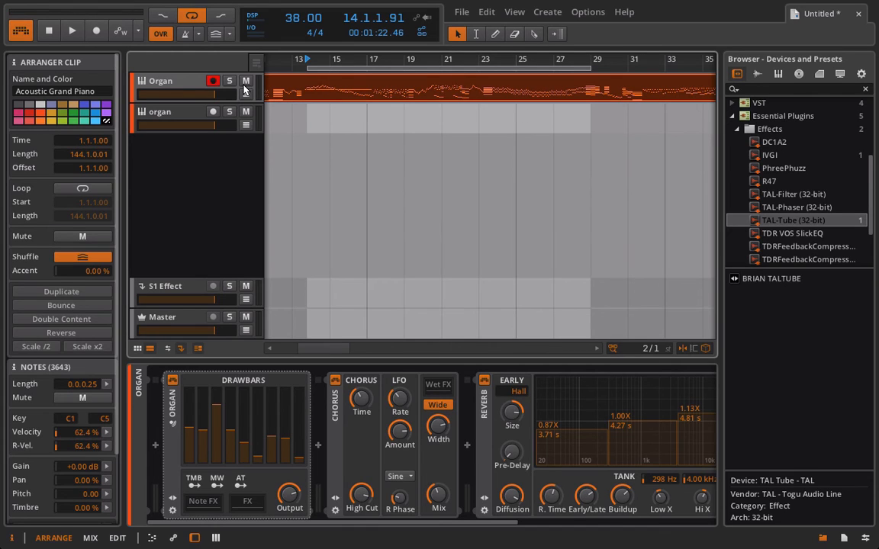
# Audition the Organ clip through the new effect chain, then stop and return to 1.1.1
pyautogui.click(71, 34)
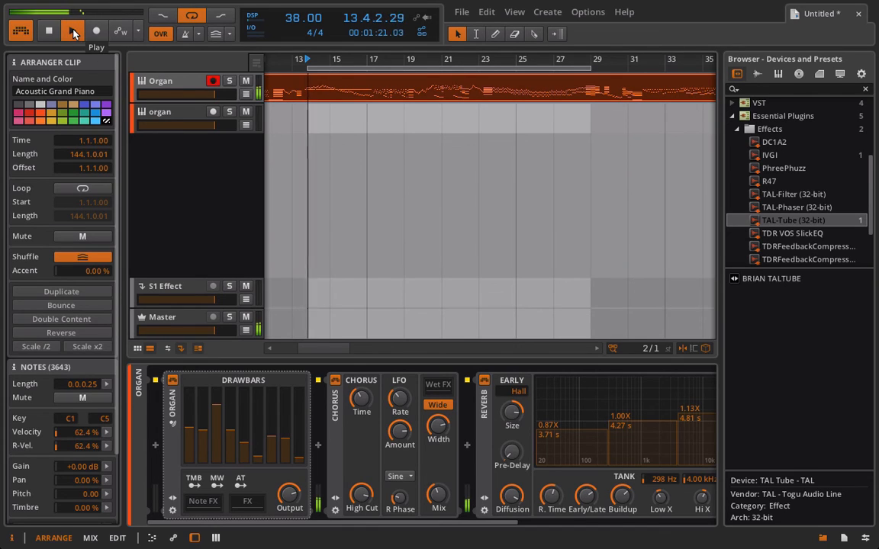
pyautogui.click(72, 34)
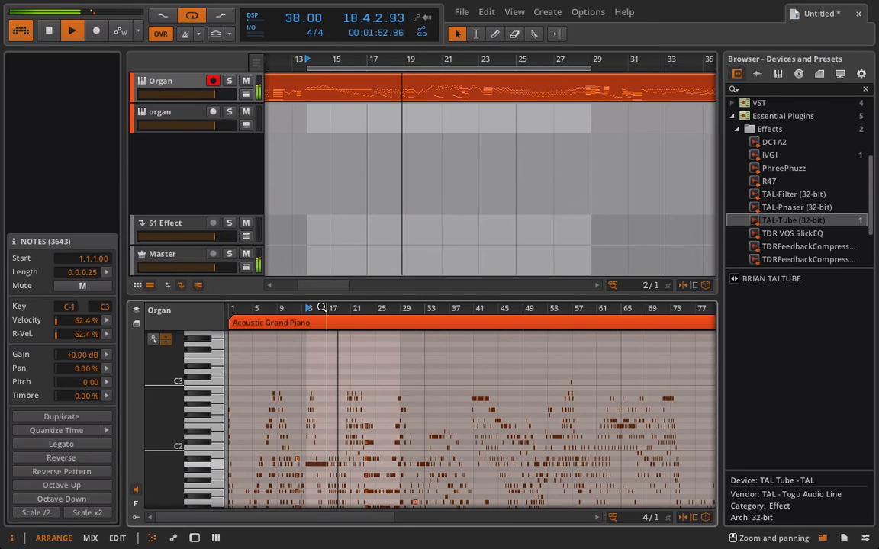
pyautogui.click(72, 31)
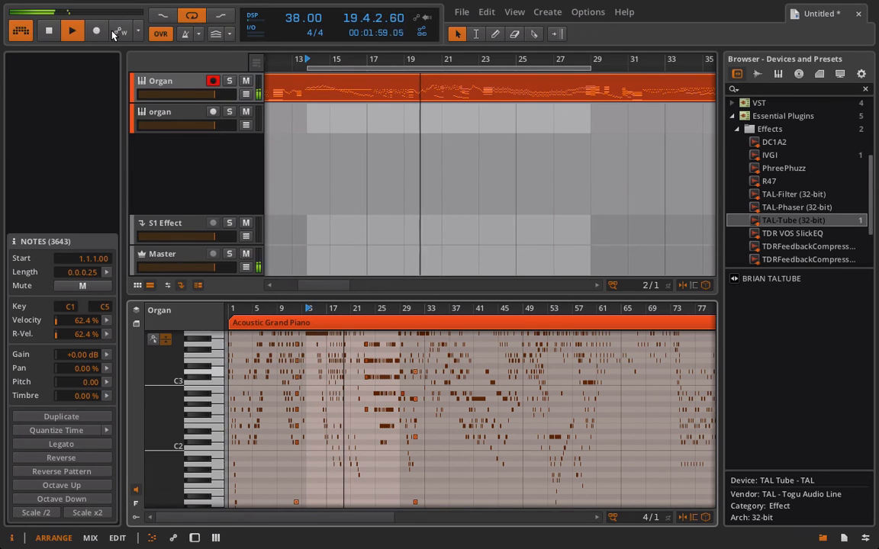
pyautogui.click(160, 80)
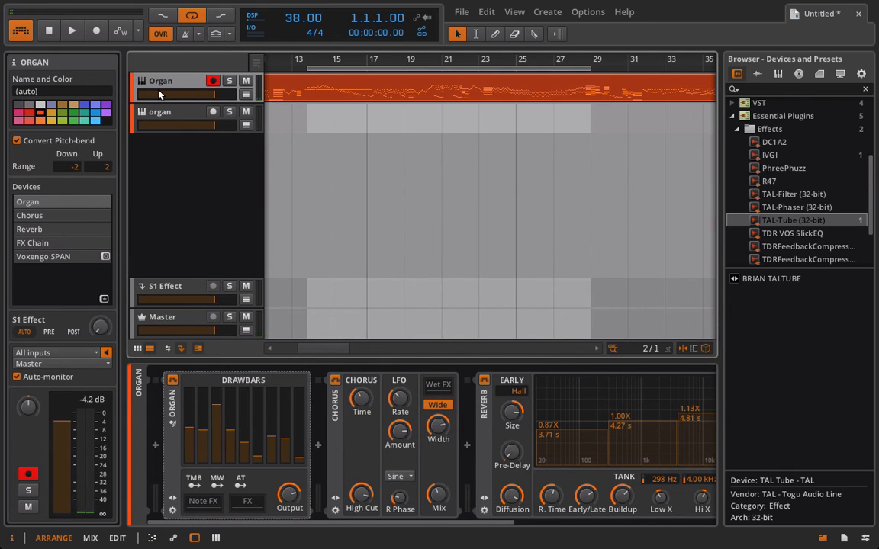
pyautogui.moveTo(251, 517)
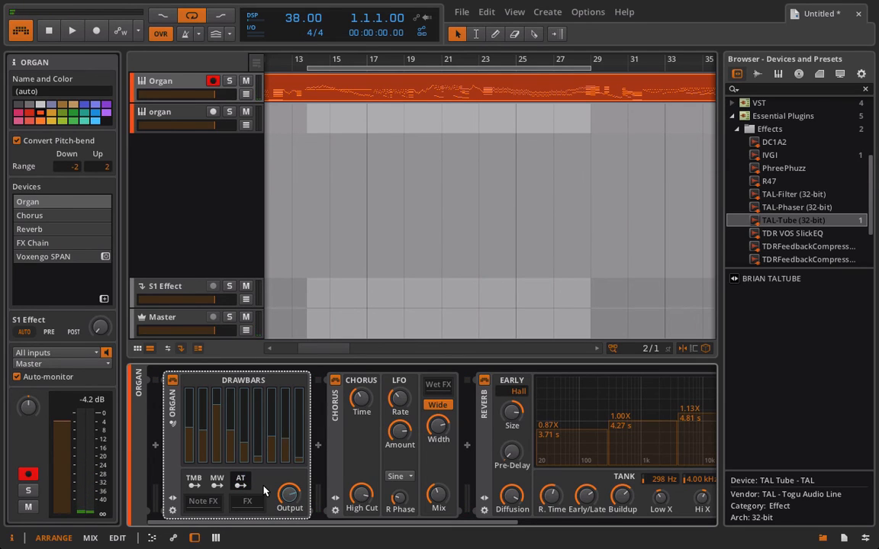
pyautogui.moveTo(299, 462)
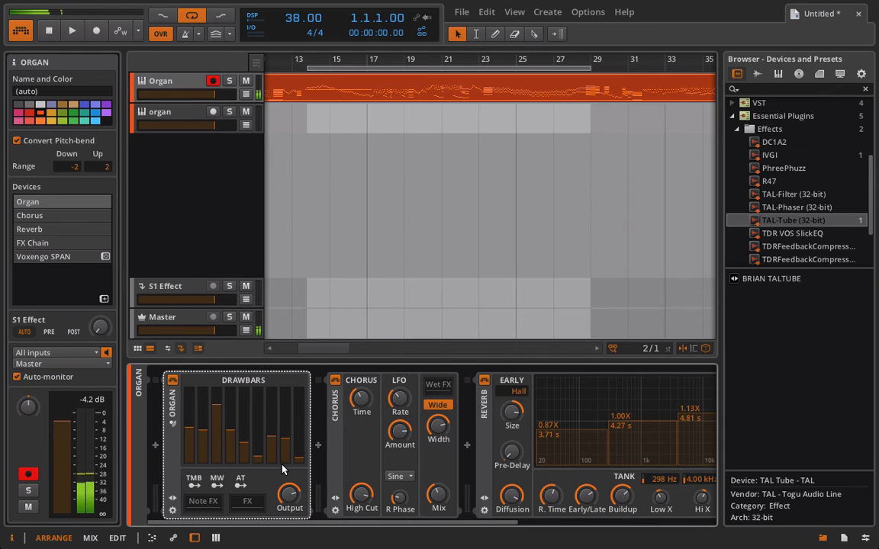
pyautogui.moveTo(234, 496)
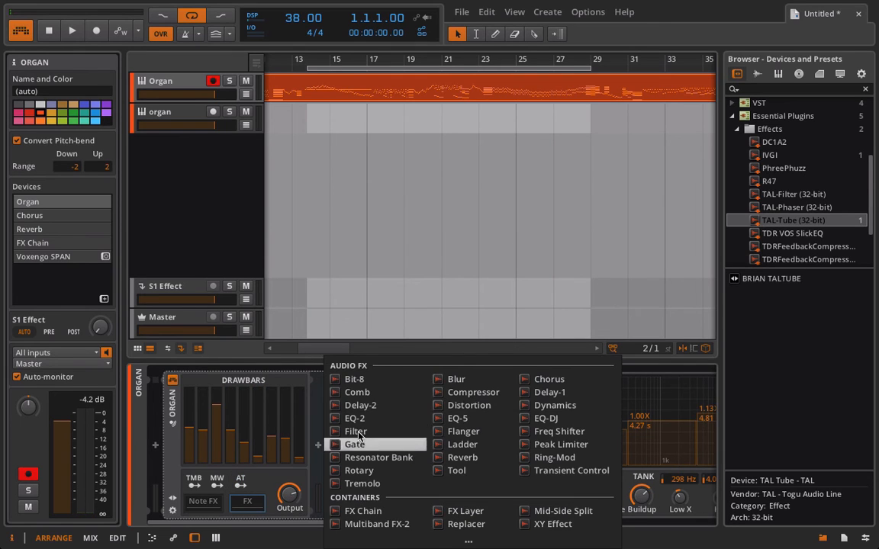
# Insert a Filter after the Organ, then dismiss the reopened Audio FX list unchanged
pyautogui.click(355, 430)
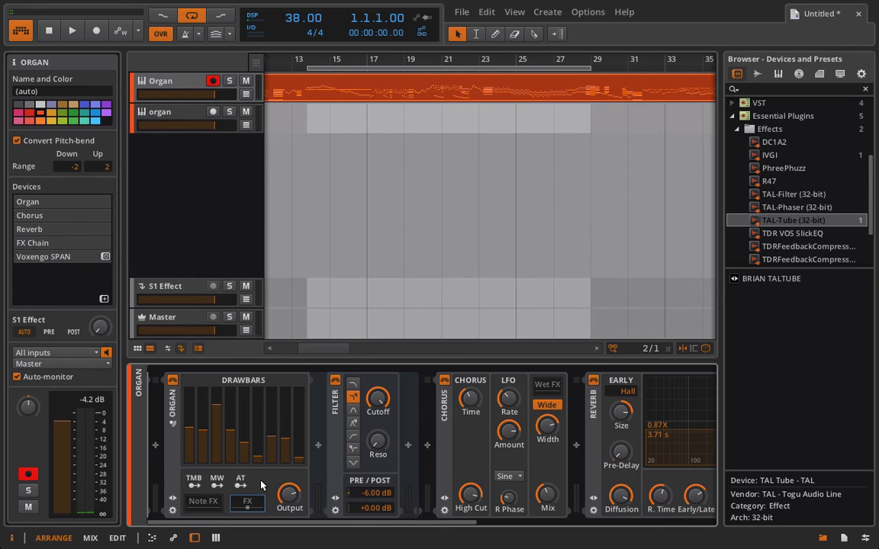
pyautogui.click(335, 408)
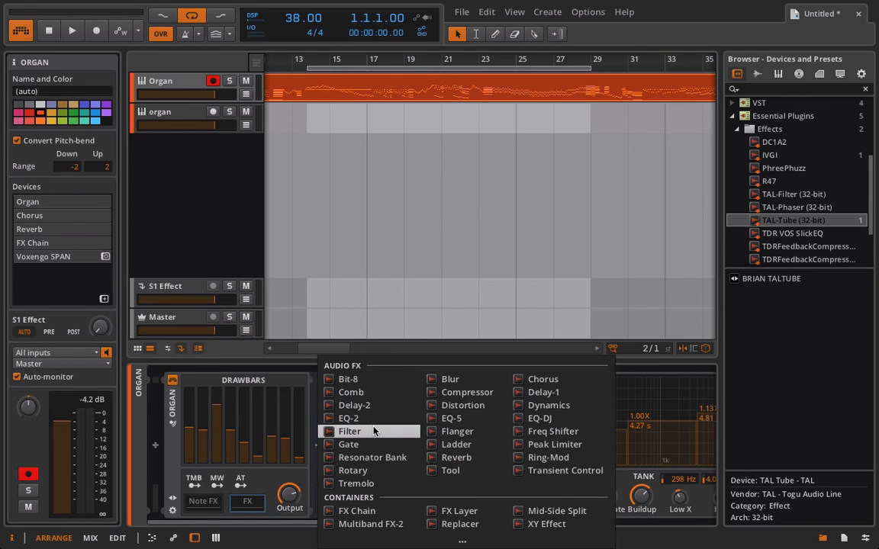
pyautogui.moveTo(347, 443)
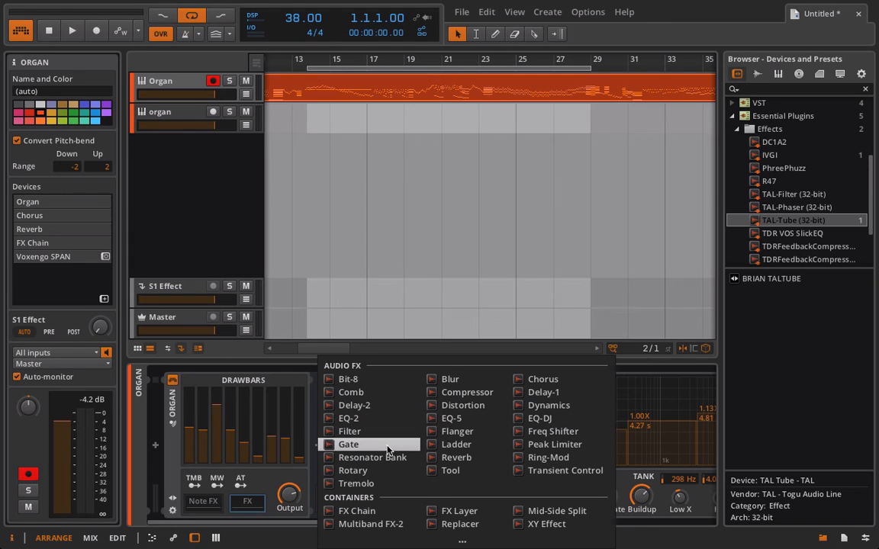
pyautogui.click(350, 431)
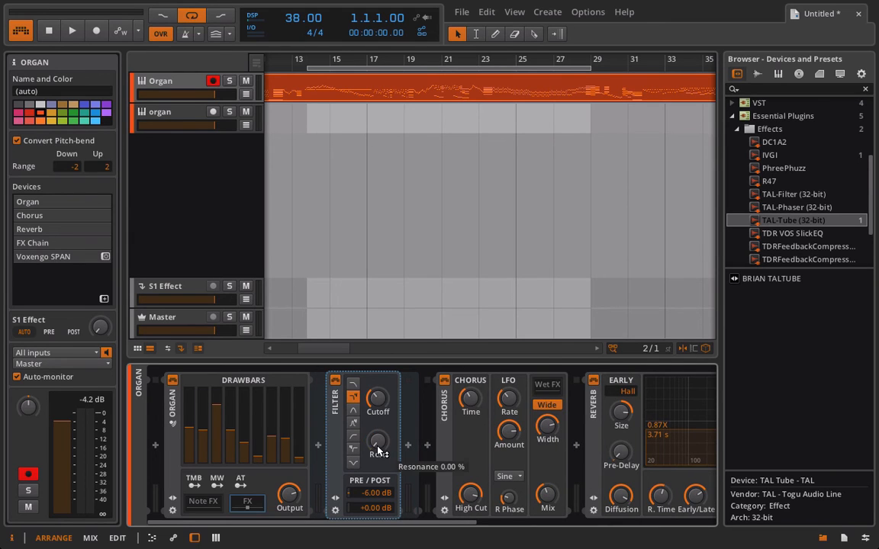
pyautogui.moveTo(368, 408)
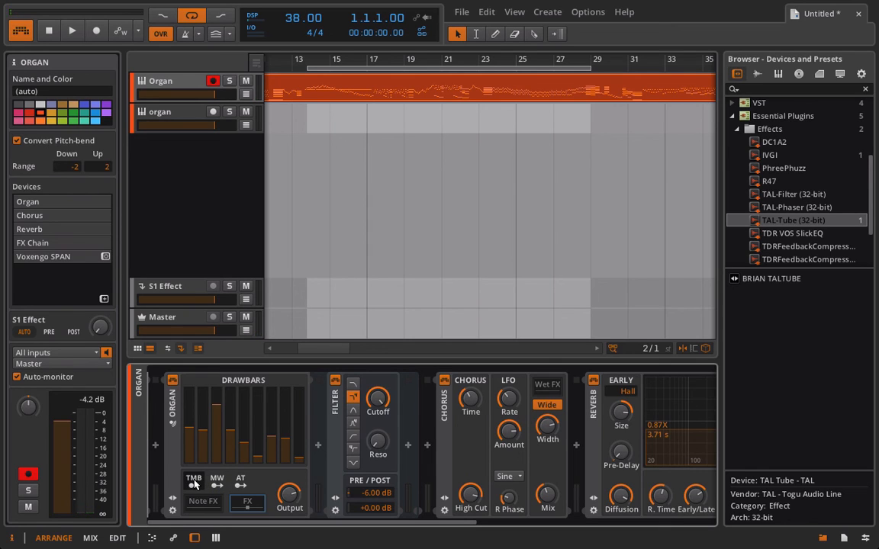
# Enable TMB on the Organ device to route timbre to its drawbars
pyautogui.click(193, 480)
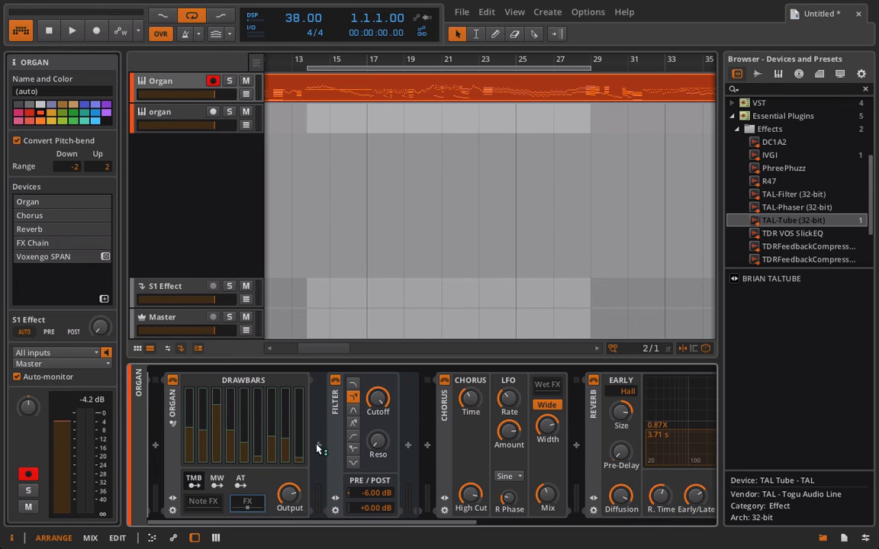
pyautogui.moveTo(293, 497)
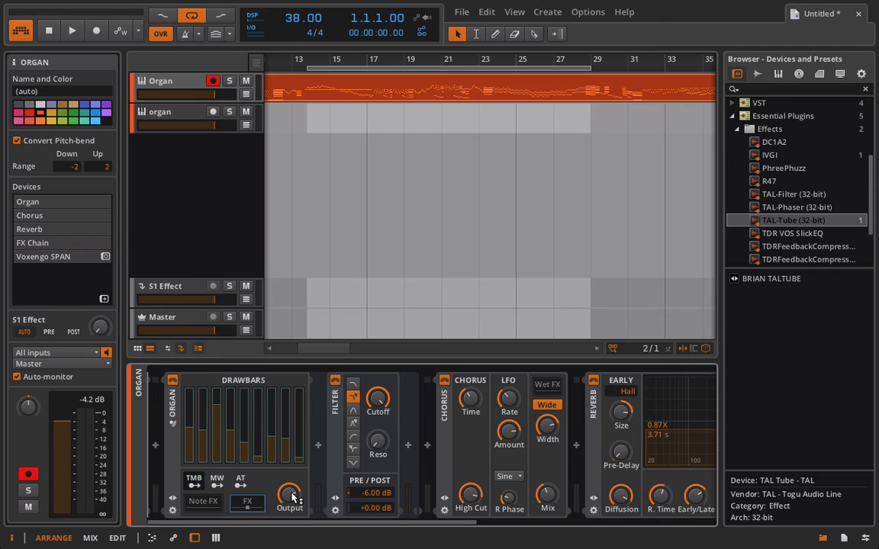
pyautogui.moveTo(174, 500)
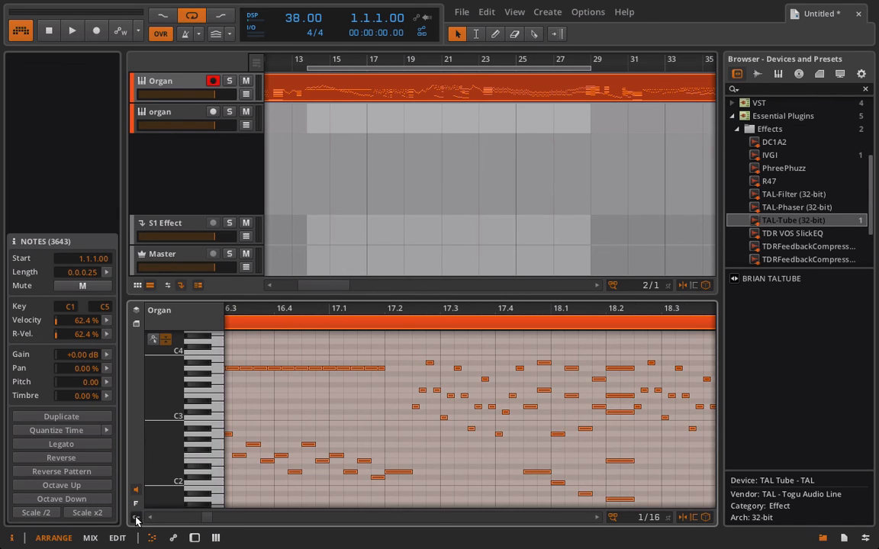
# Show expression lanes, draw a timbre curve on a note near 17.1, and set playhead at bar 17
pyautogui.click(136, 520)
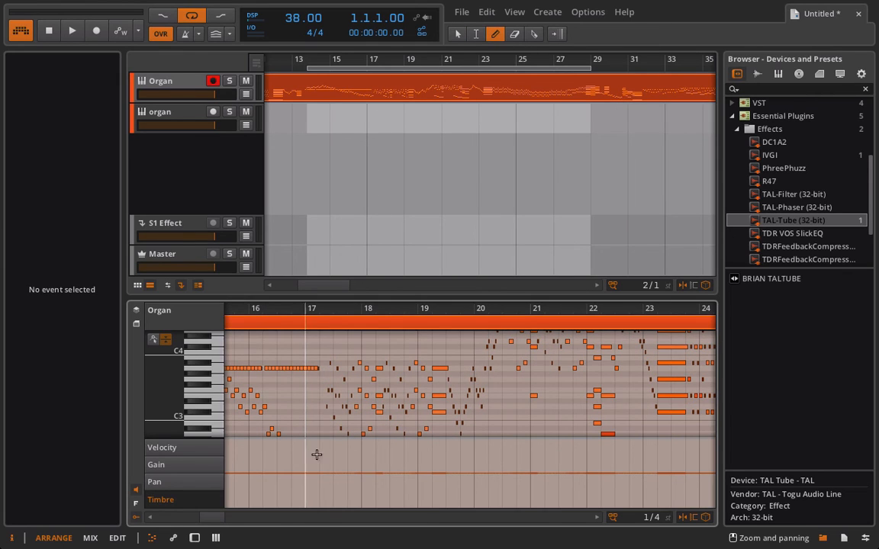
pyautogui.moveTo(282, 451)
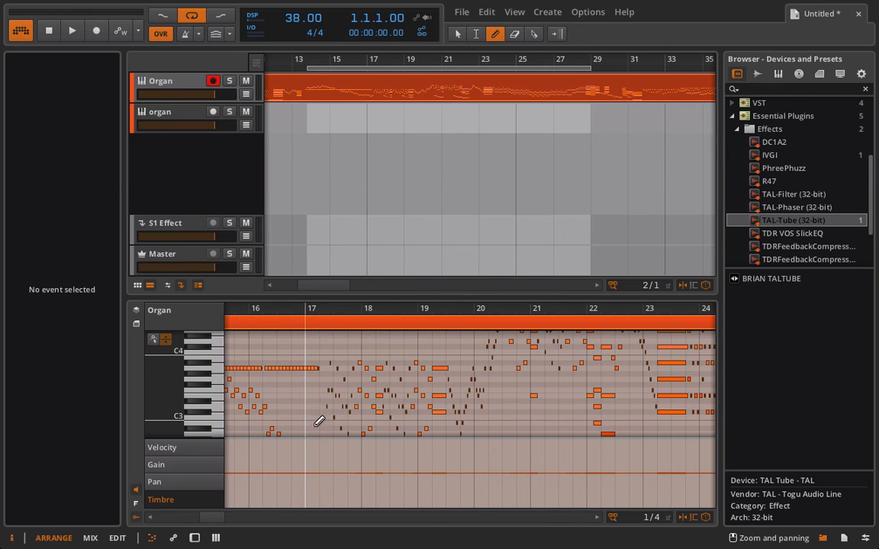
pyautogui.moveTo(636, 9)
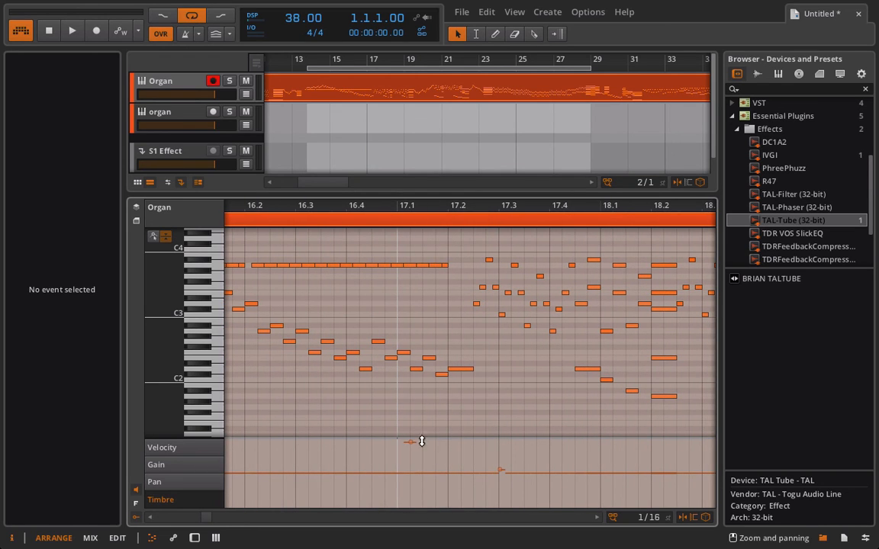
pyautogui.click(415, 442)
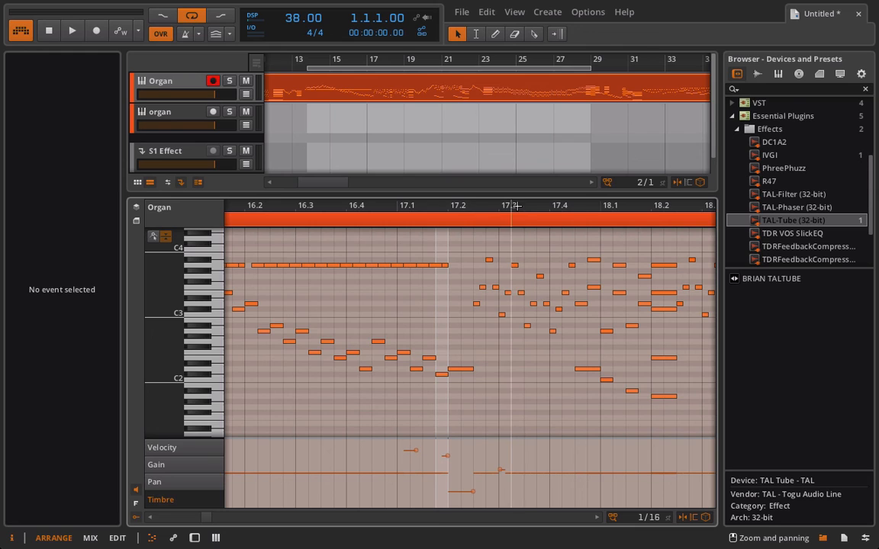
pyautogui.click(506, 34)
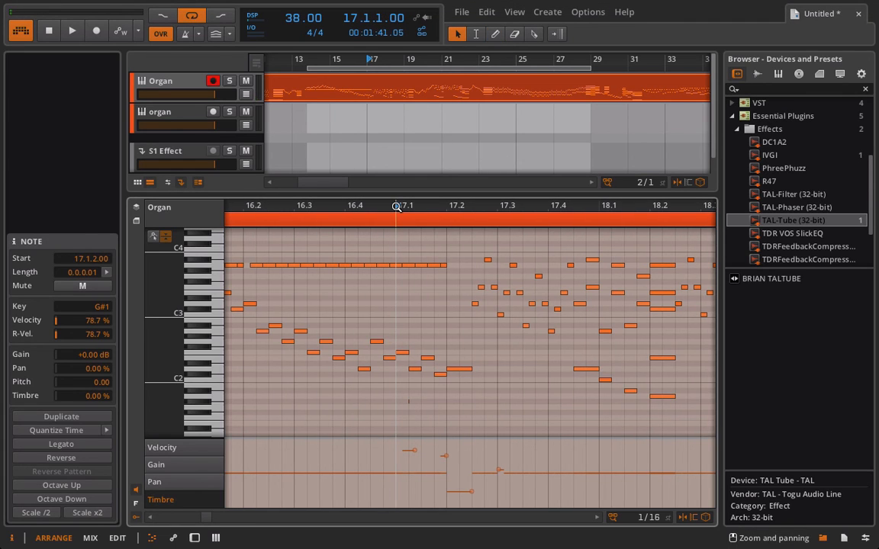
# Play from bar 17 to audition the drawn timbre changes
pyautogui.click(72, 31)
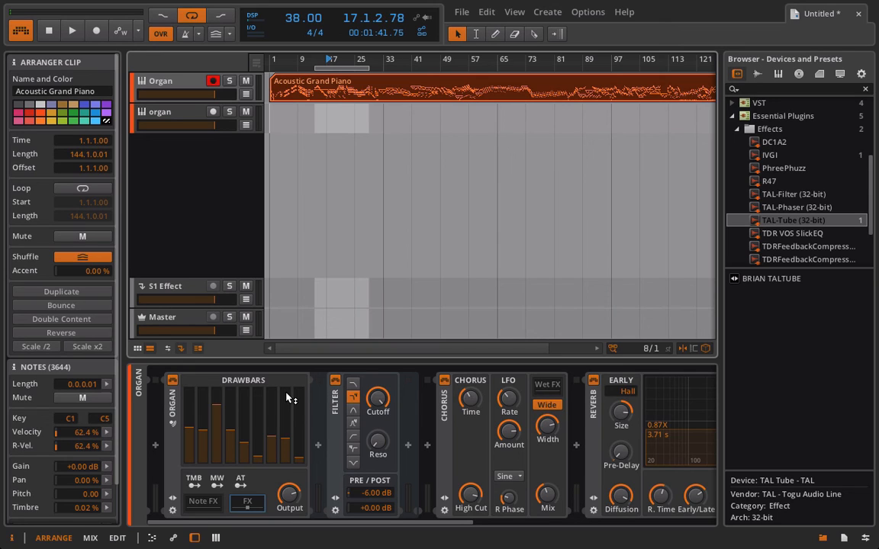
pyautogui.moveTo(320, 389)
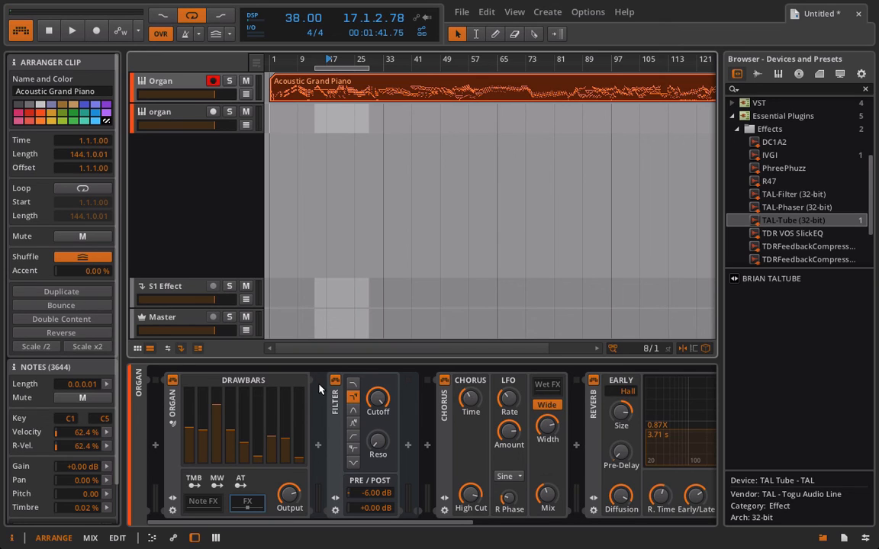